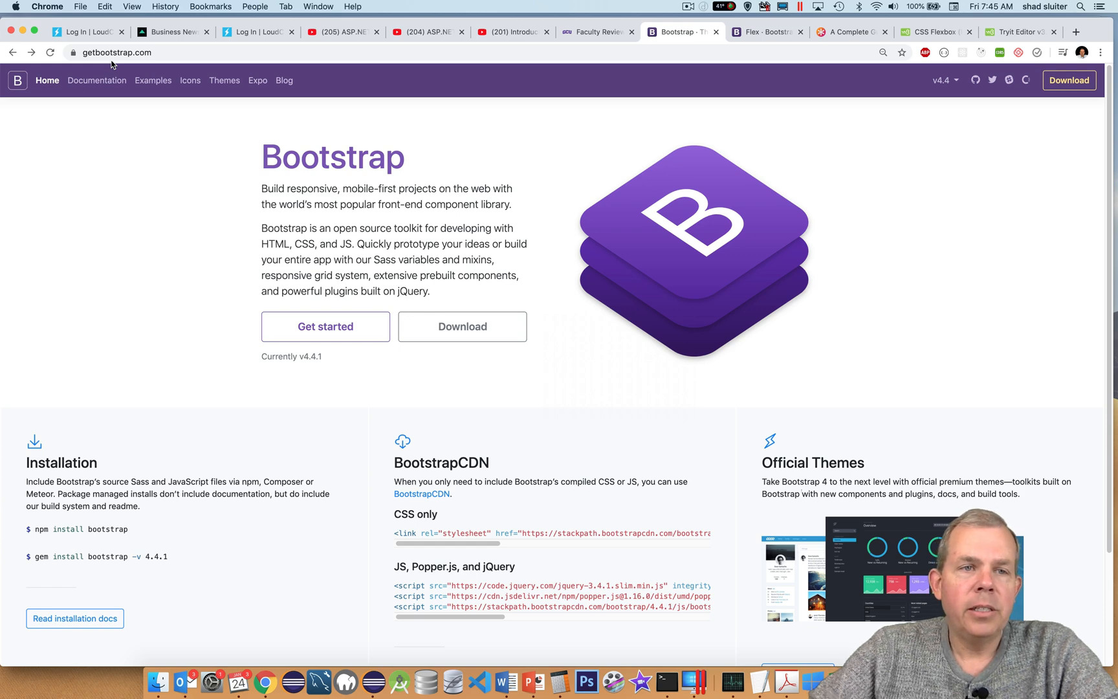
mouse_move(98, 82)
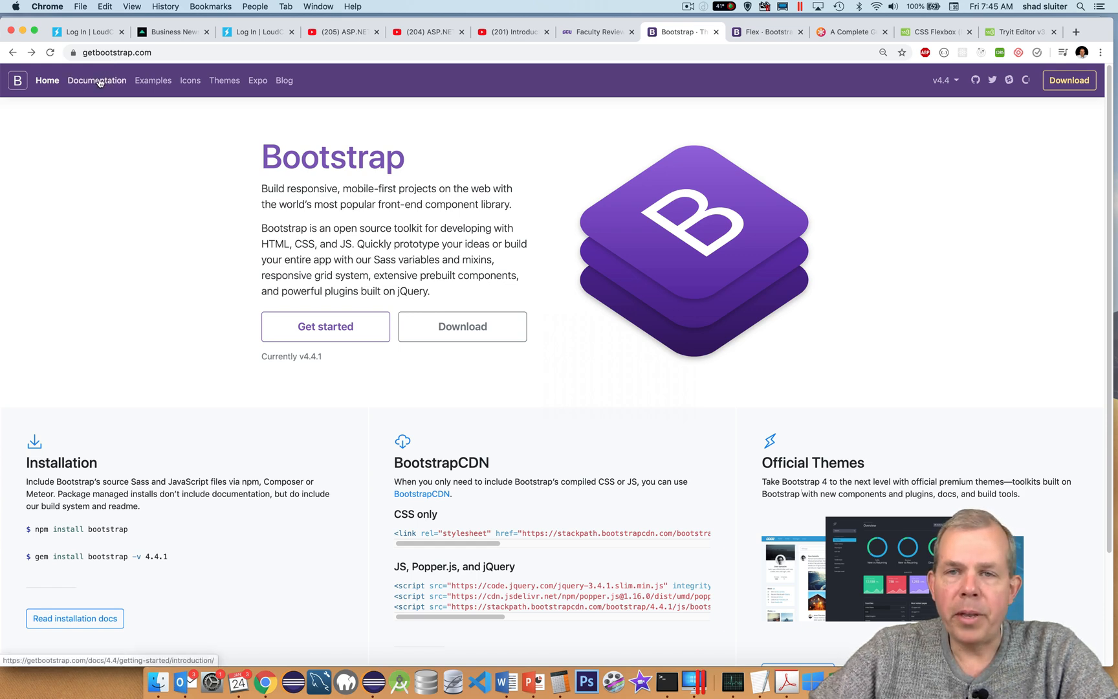
Navigate from the Bootstrap home page through Documentation to the Navbar component page.
click(95, 80)
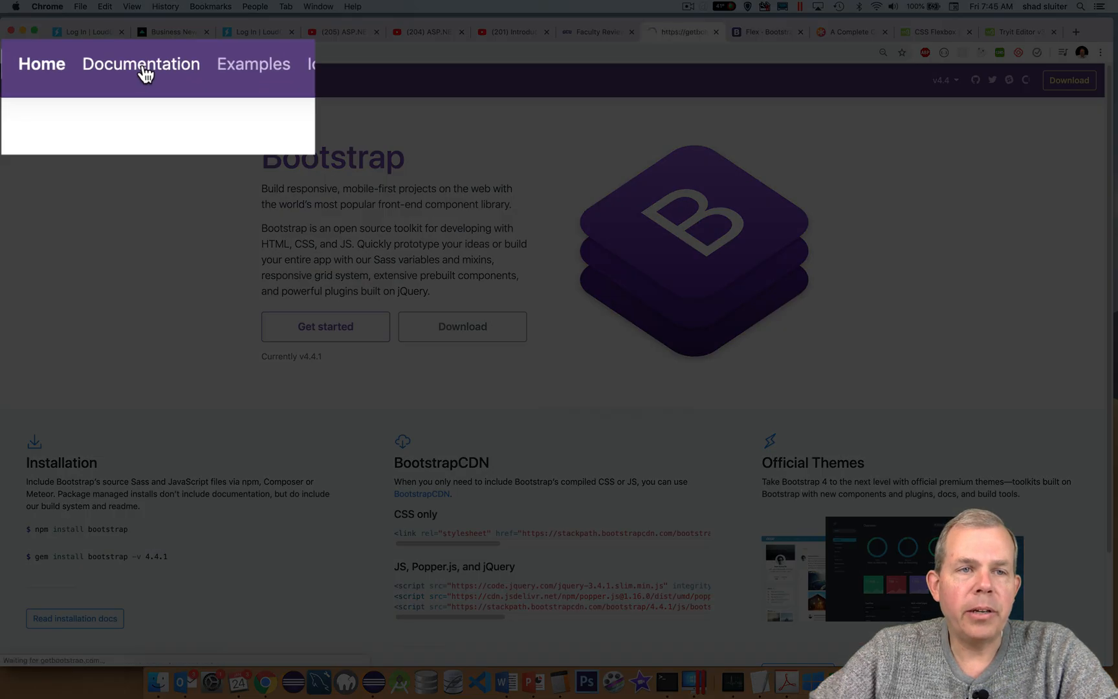
click(141, 63)
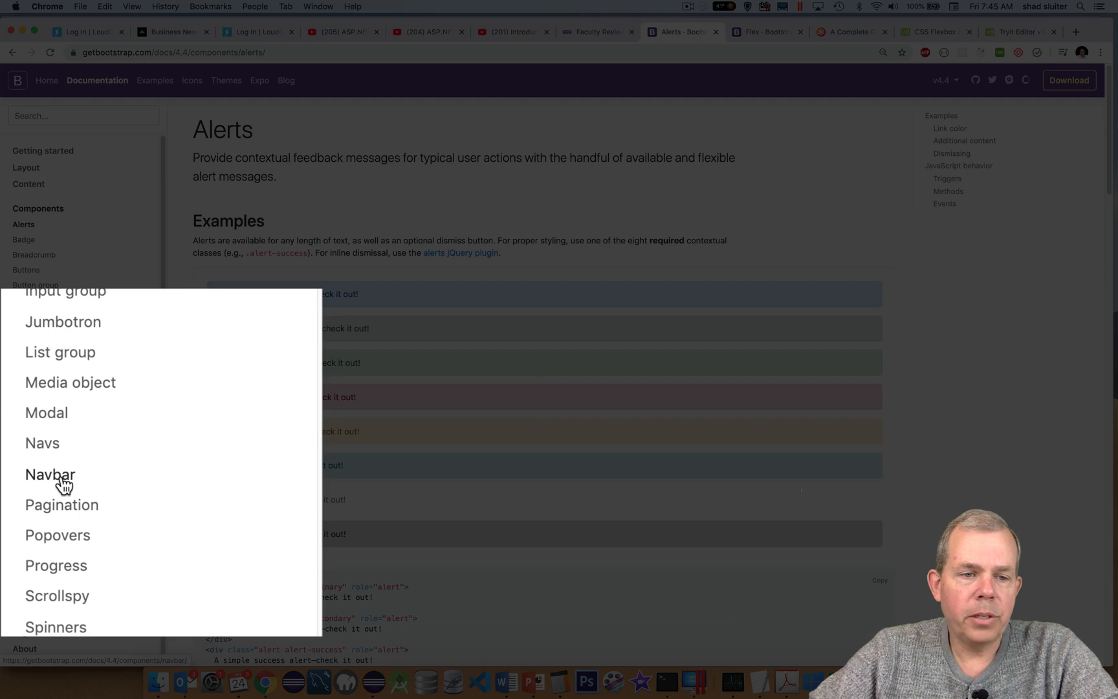
click(49, 474)
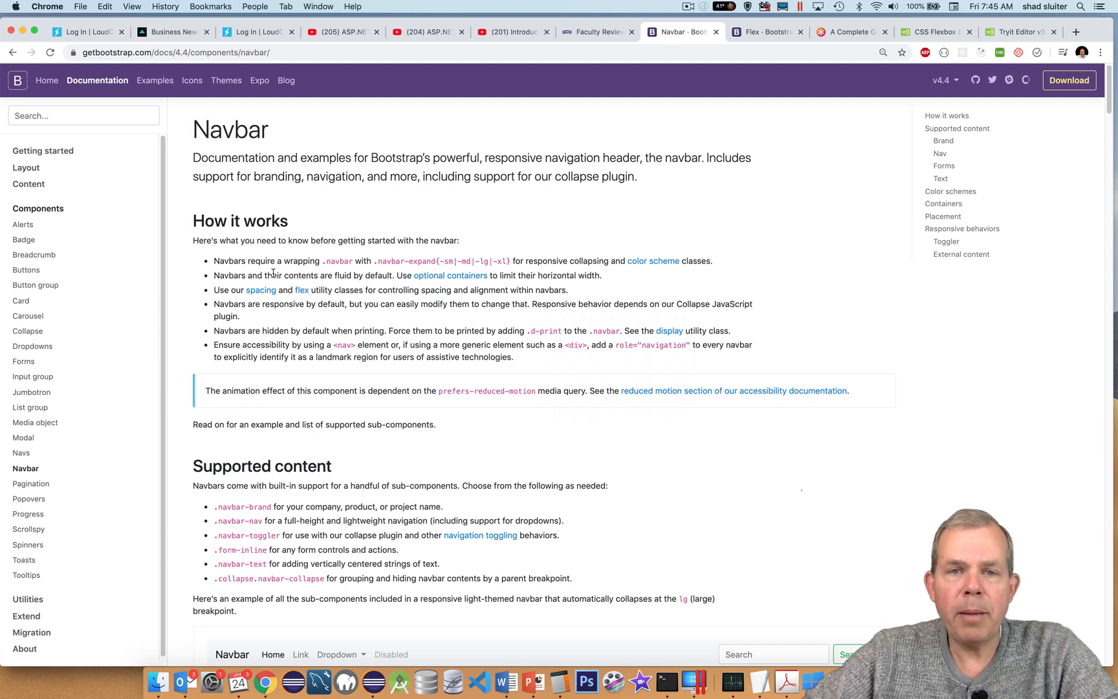
scroll(down, 3)
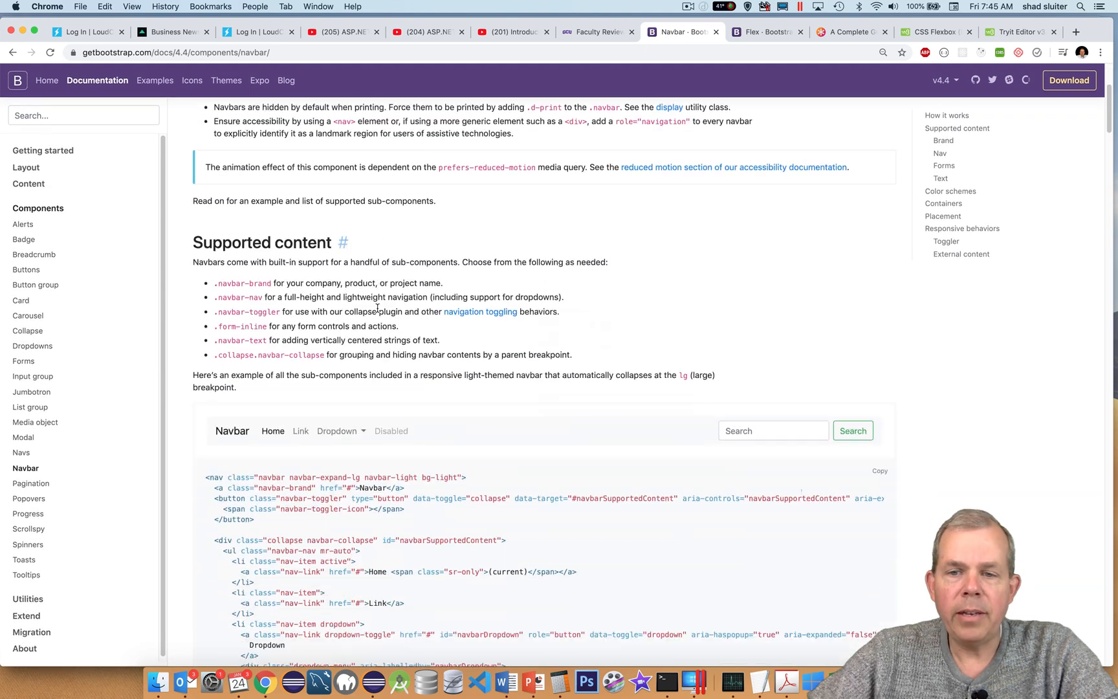
scroll(down, 3)
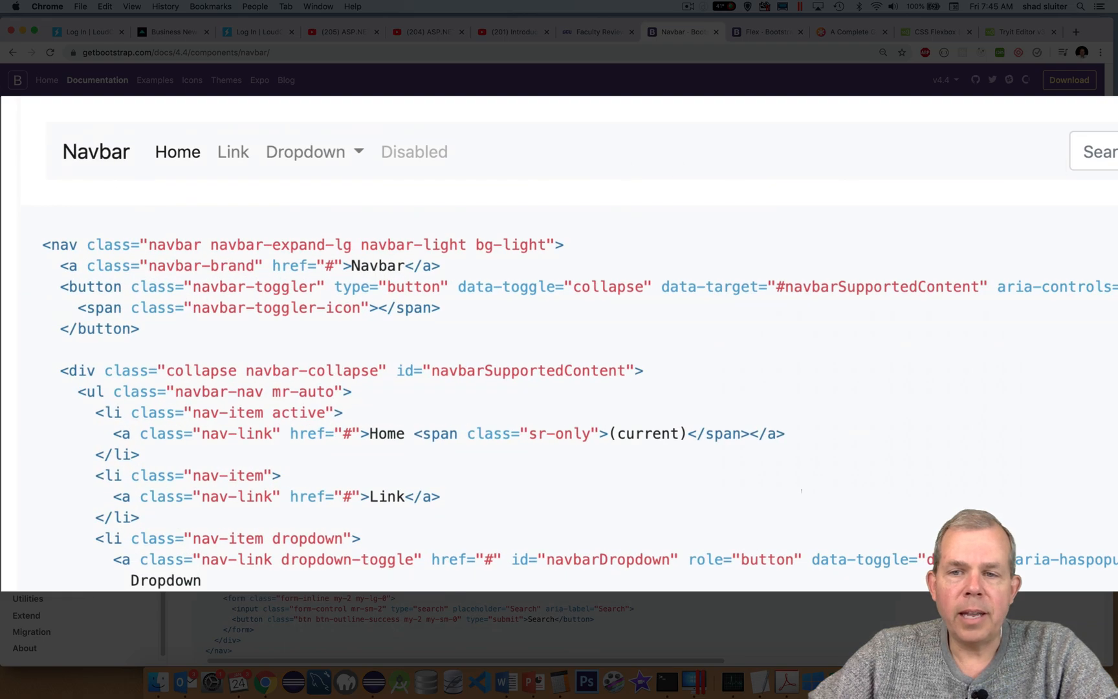
scroll(down, 3)
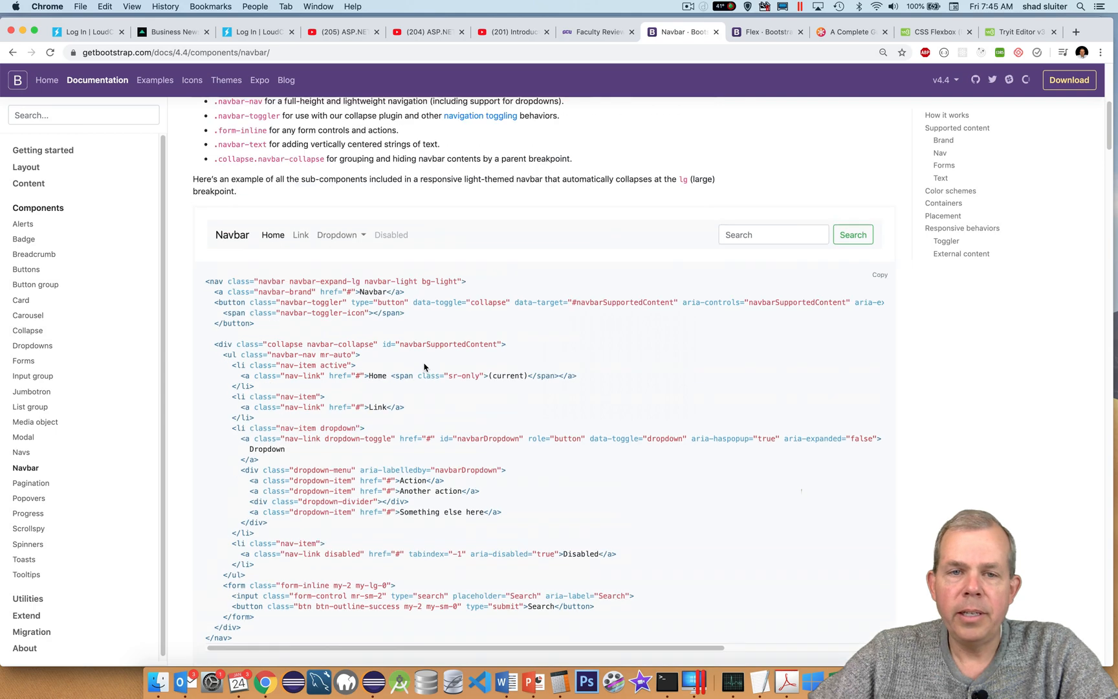
scroll(up, 3)
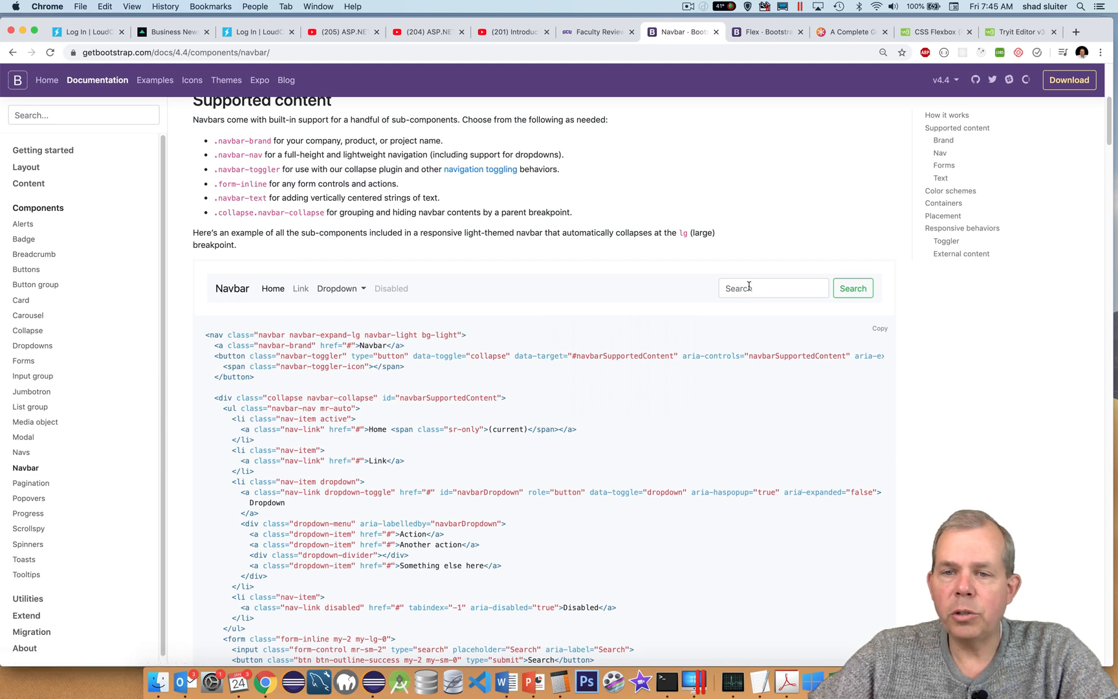
scroll(down, 3)
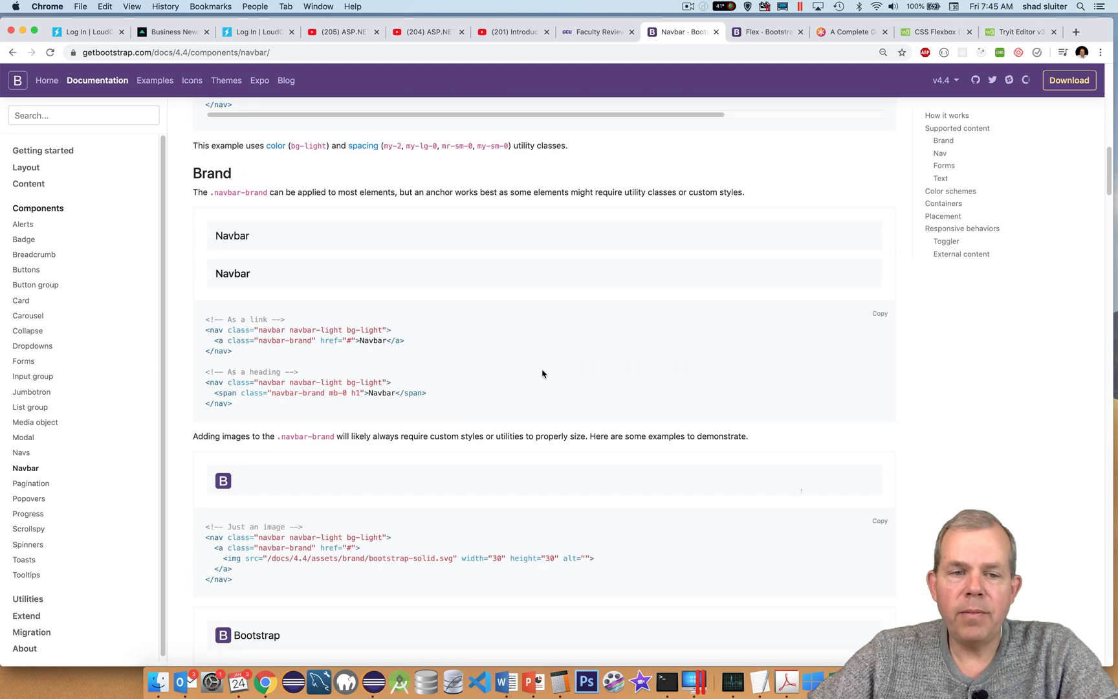
scroll(down, 3)
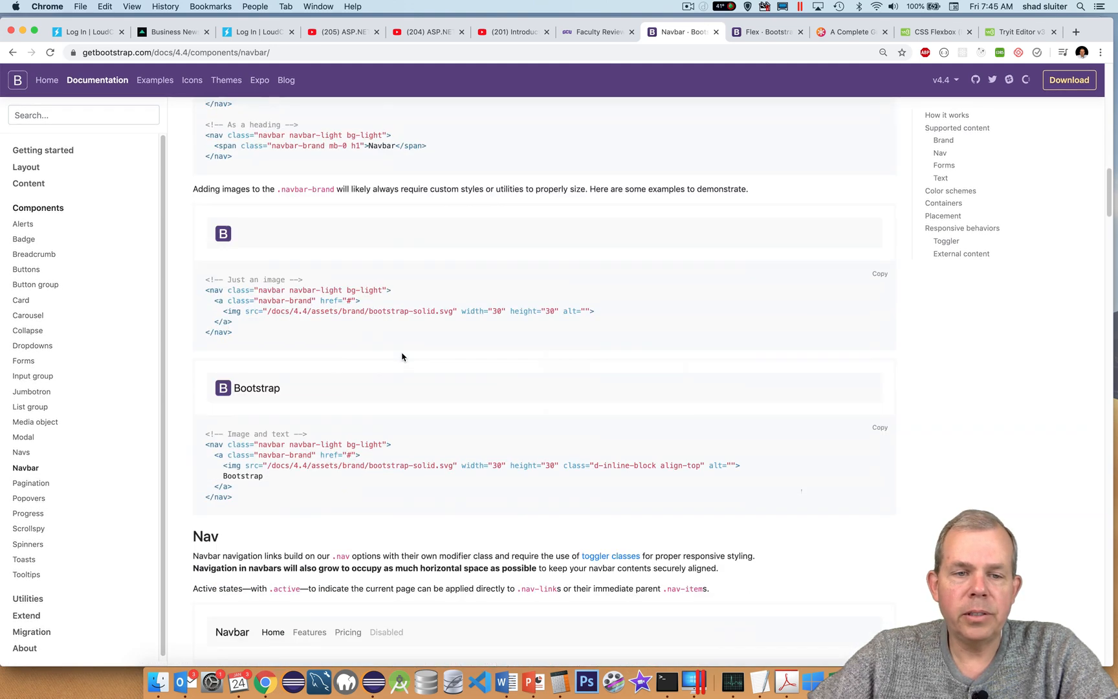
scroll(down, 3)
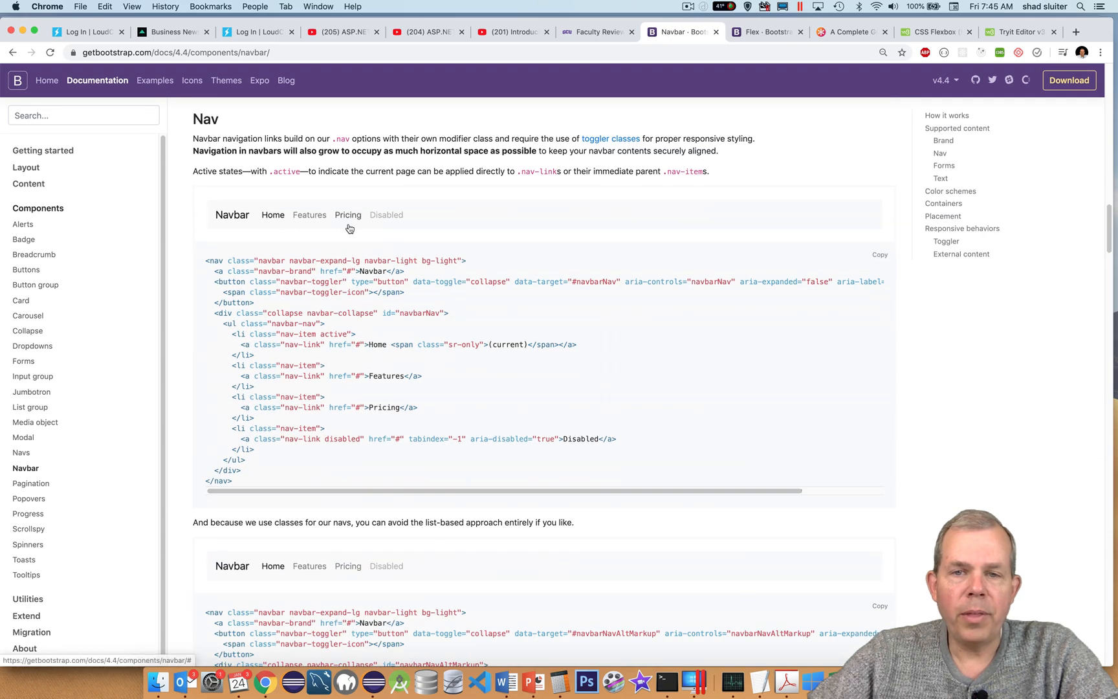
scroll(down, 3)
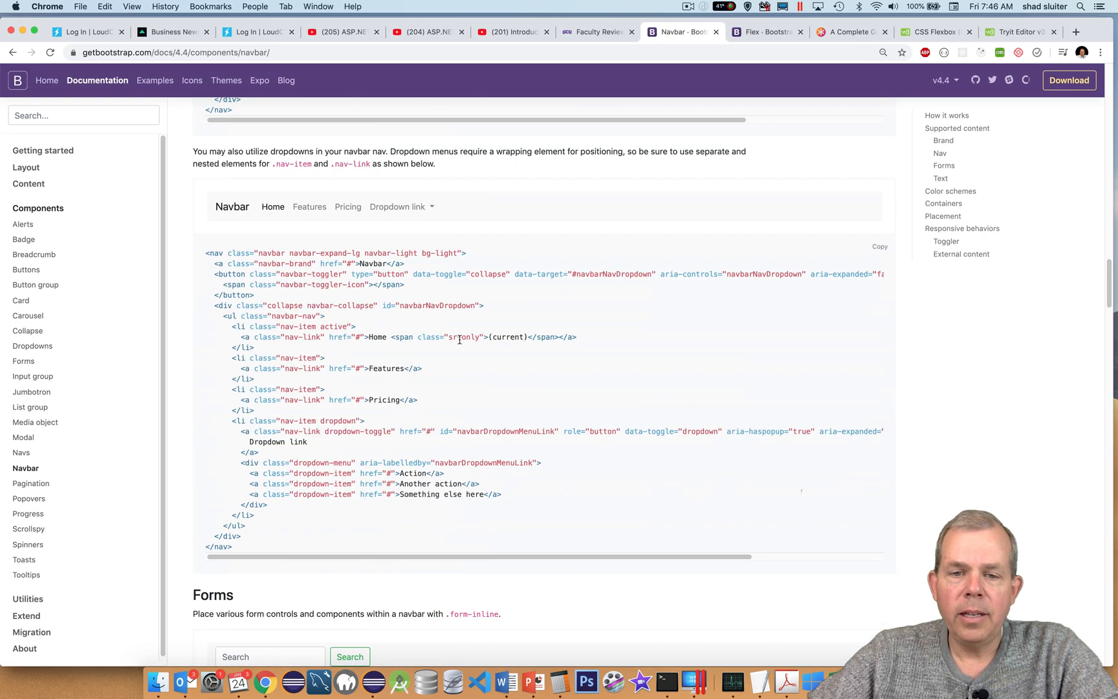
scroll(down, 3)
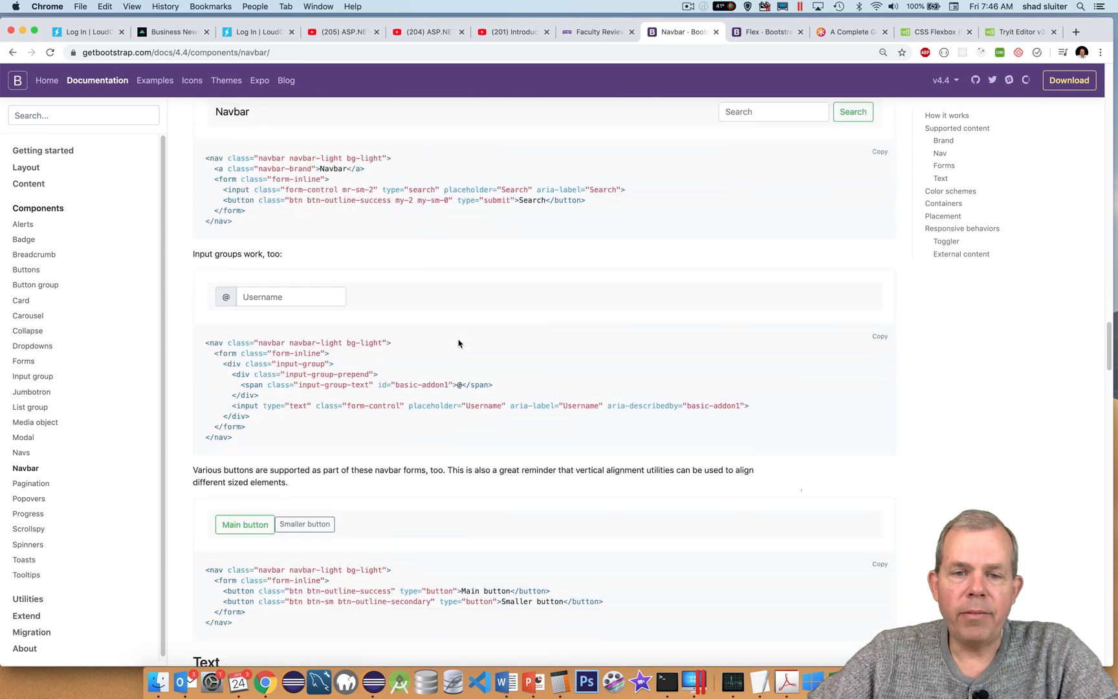
scroll(down, 3)
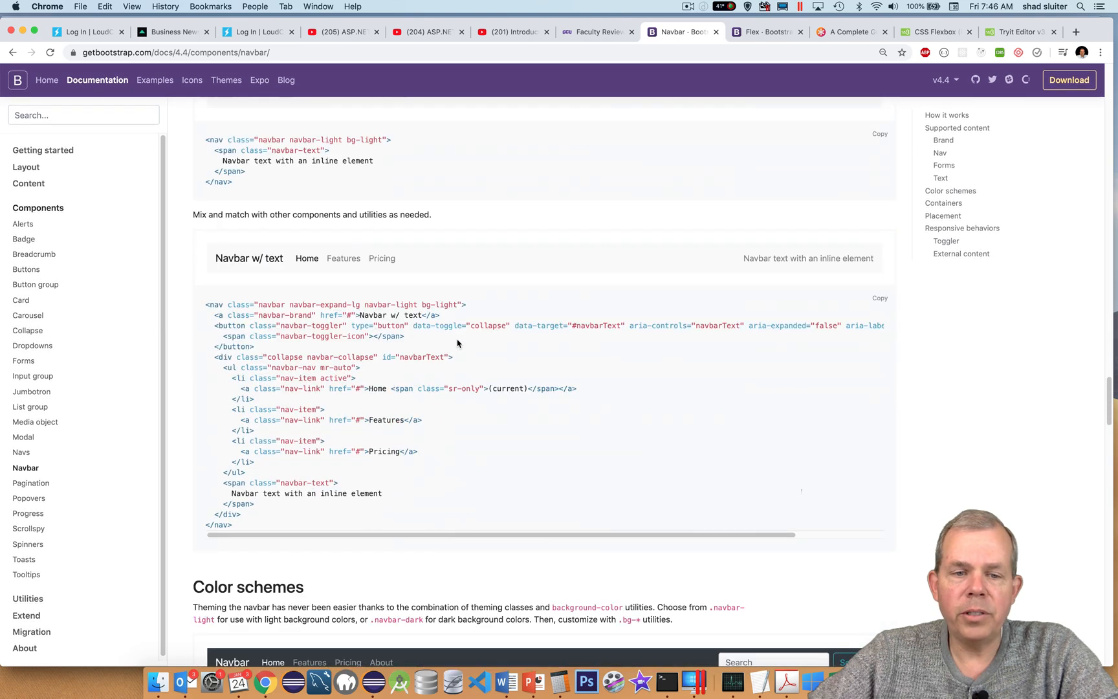
scroll(down, 3)
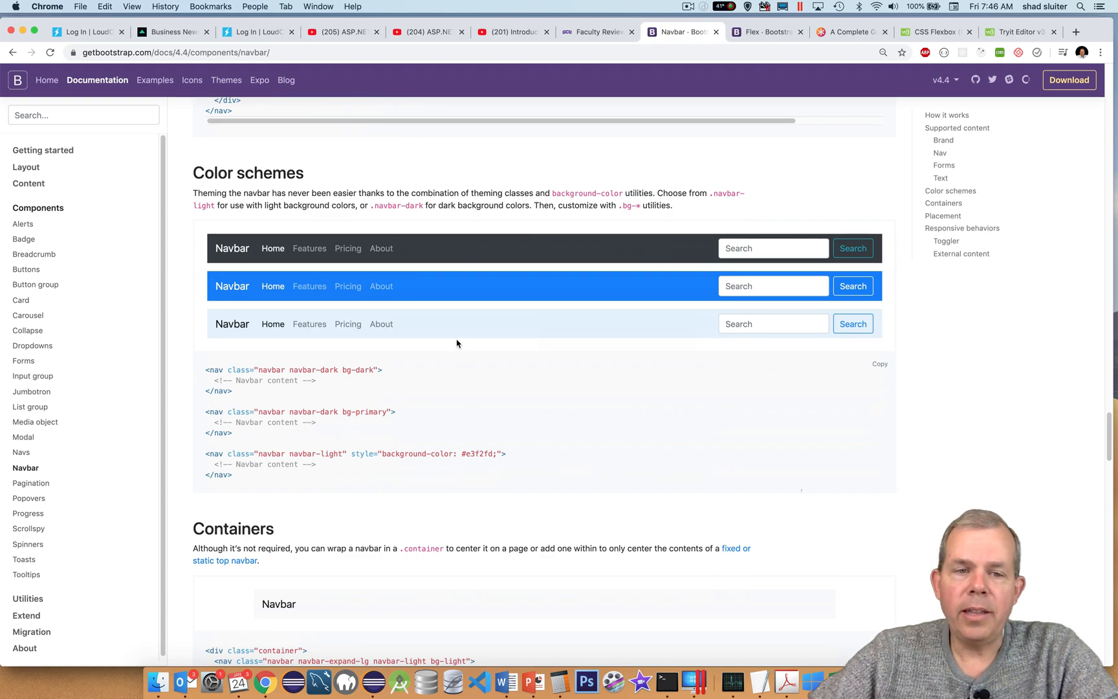
scroll(down, 3)
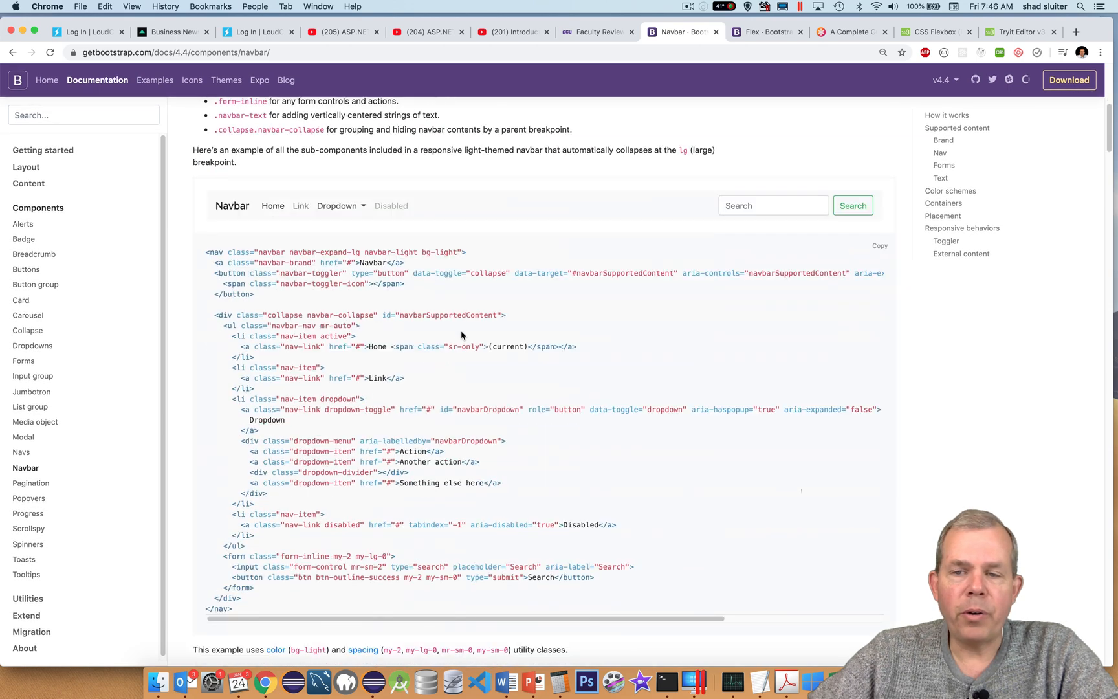
mouse_move(294, 243)
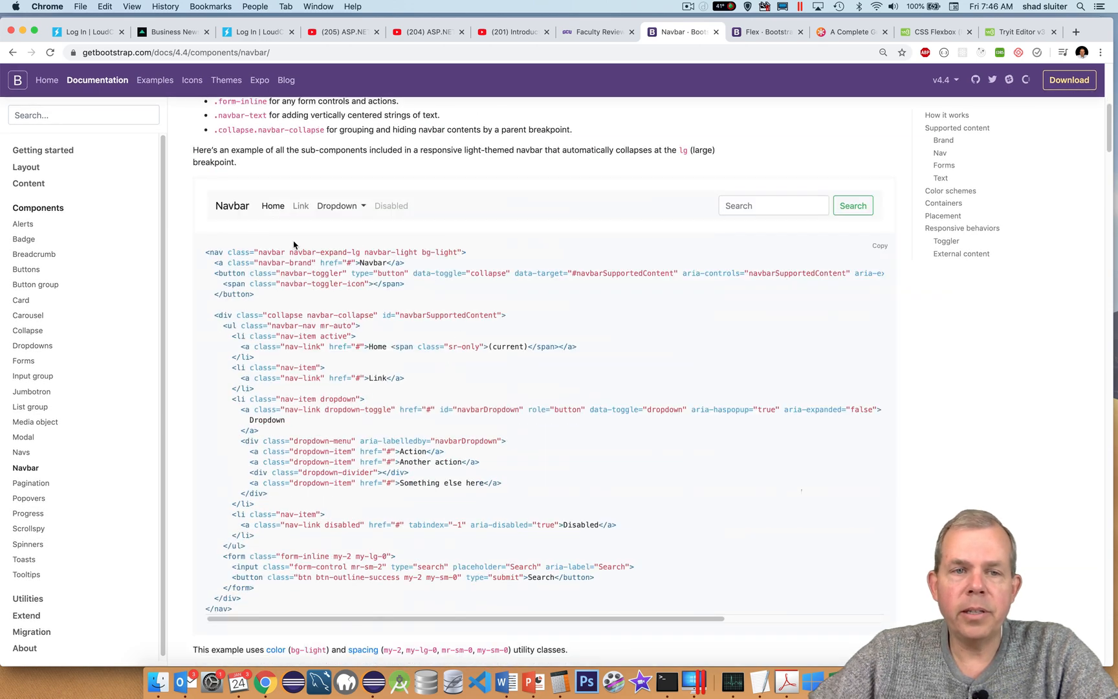
mouse_move(843, 215)
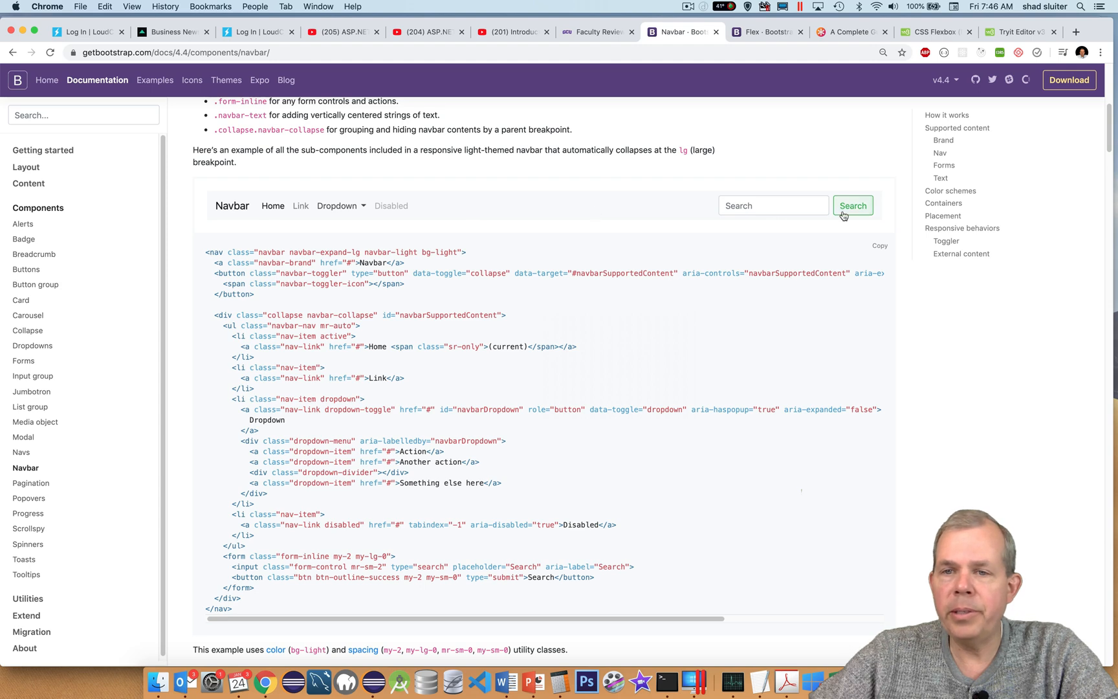
mouse_move(438, 217)
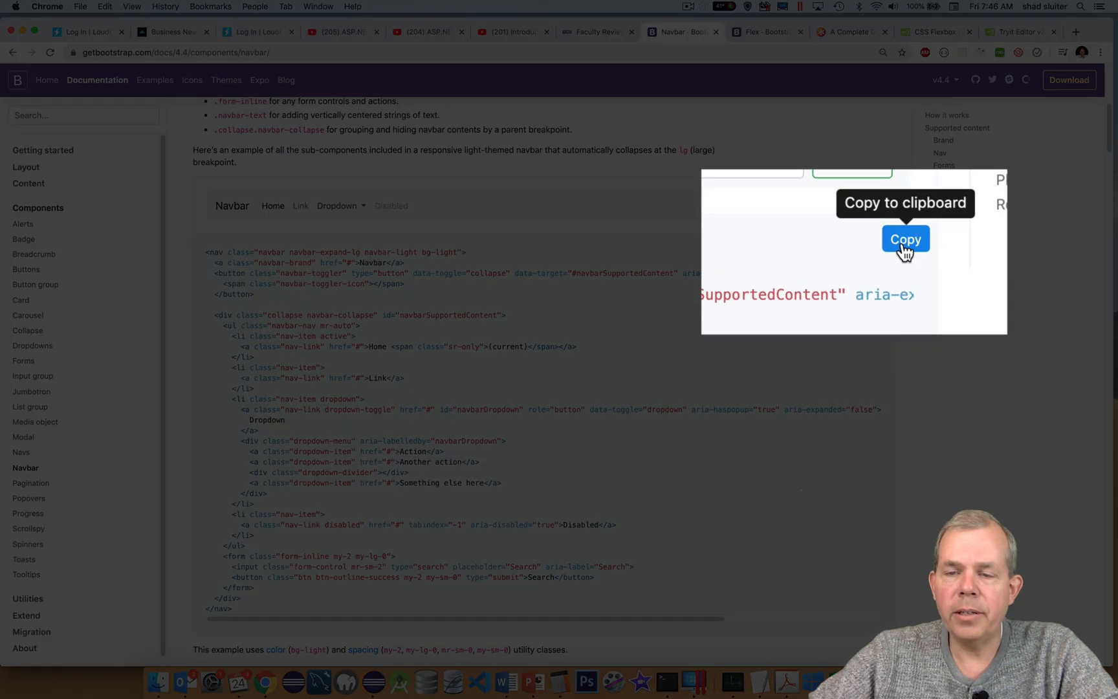
Copy the Supported content navbar example markup to the clipboard.
click(905, 240)
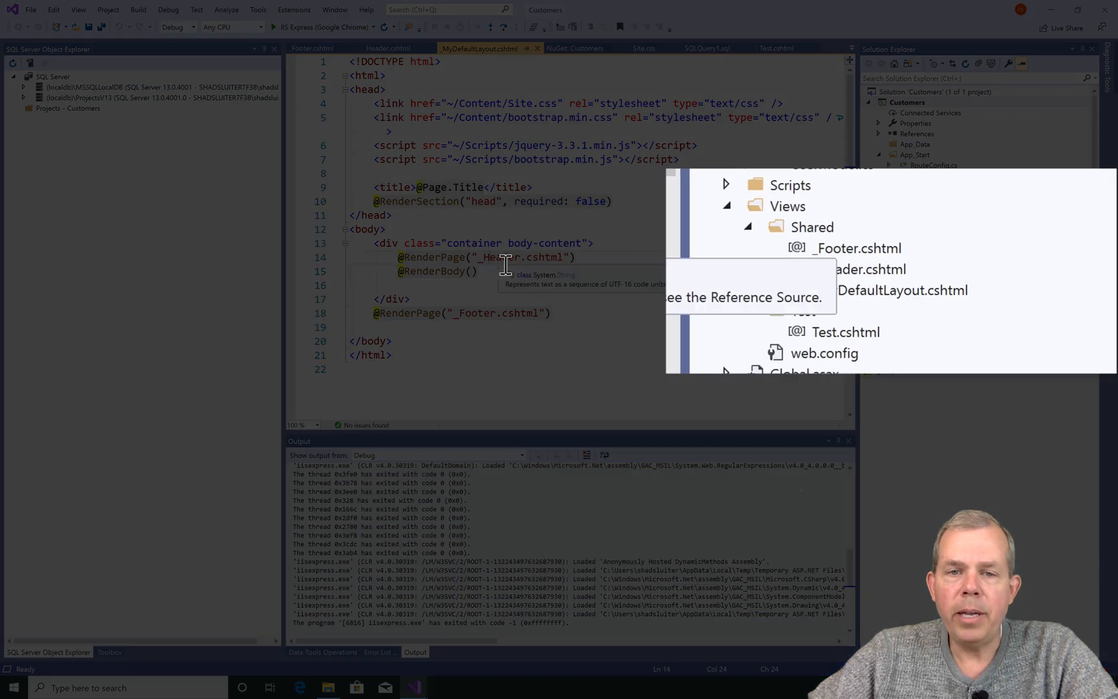
Save the pasted navbar markup in _Header.cshtml and run the site with IIS Express.
click(857, 269)
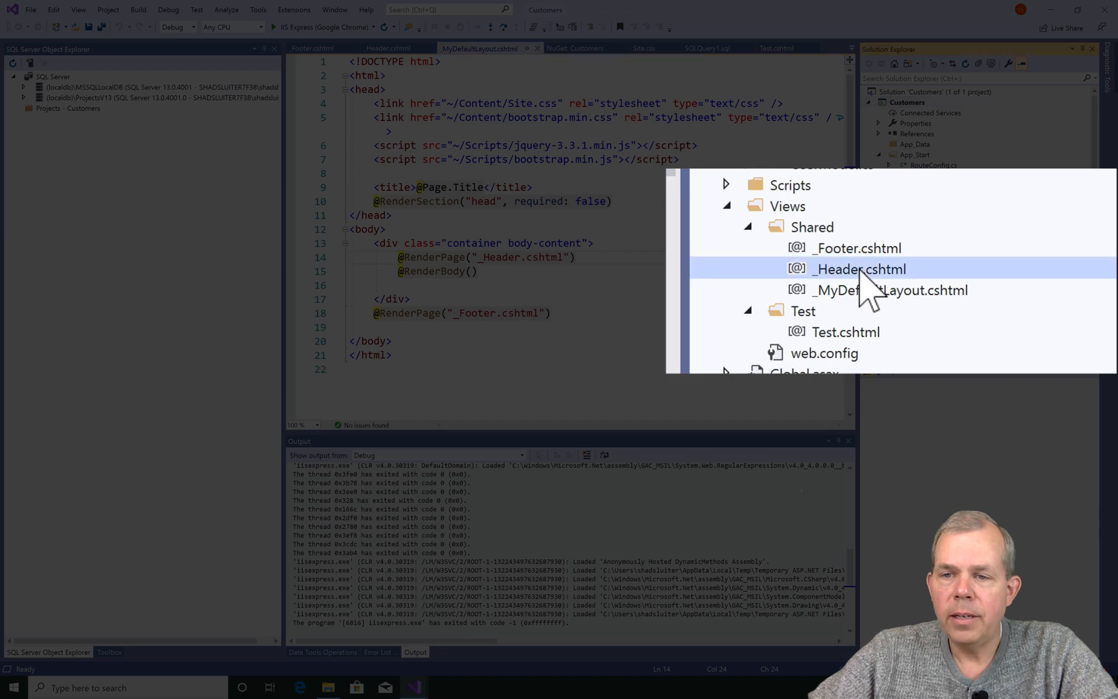
double_click(856, 270)
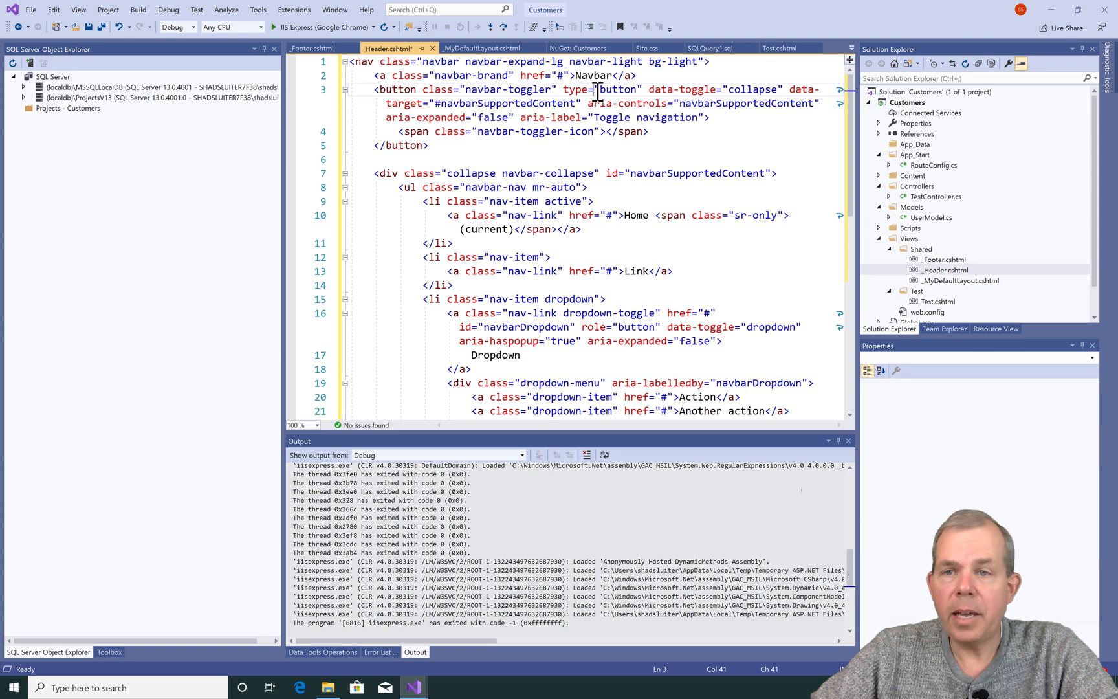
key(ctrl+s)
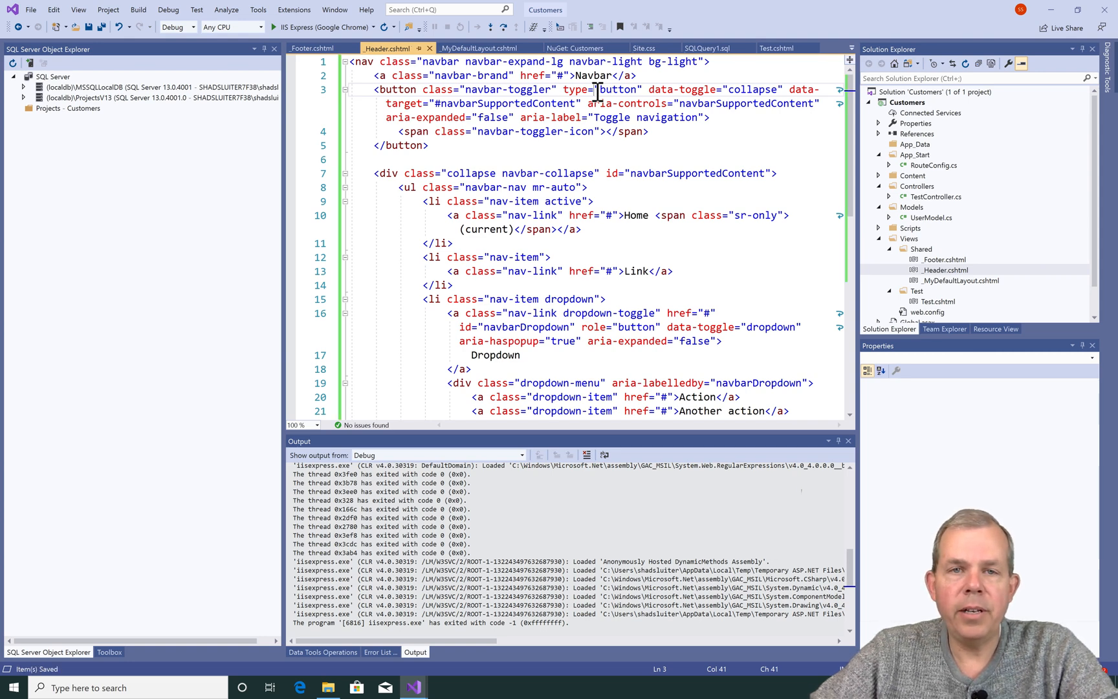
click(280, 27)
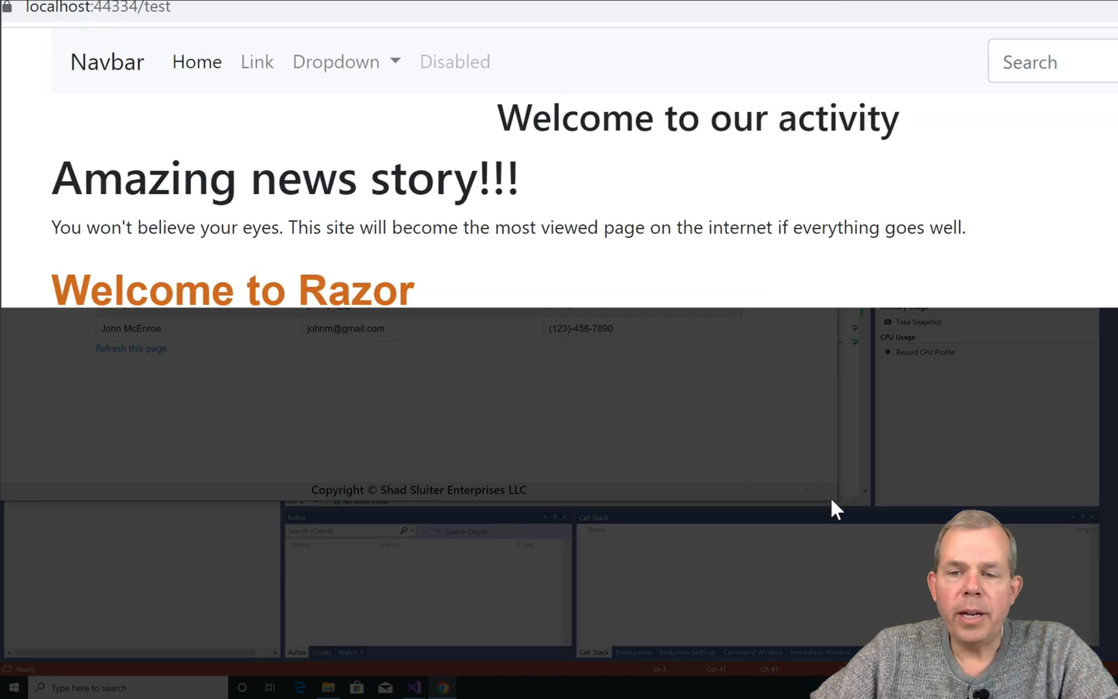
mouse_move(351, 76)
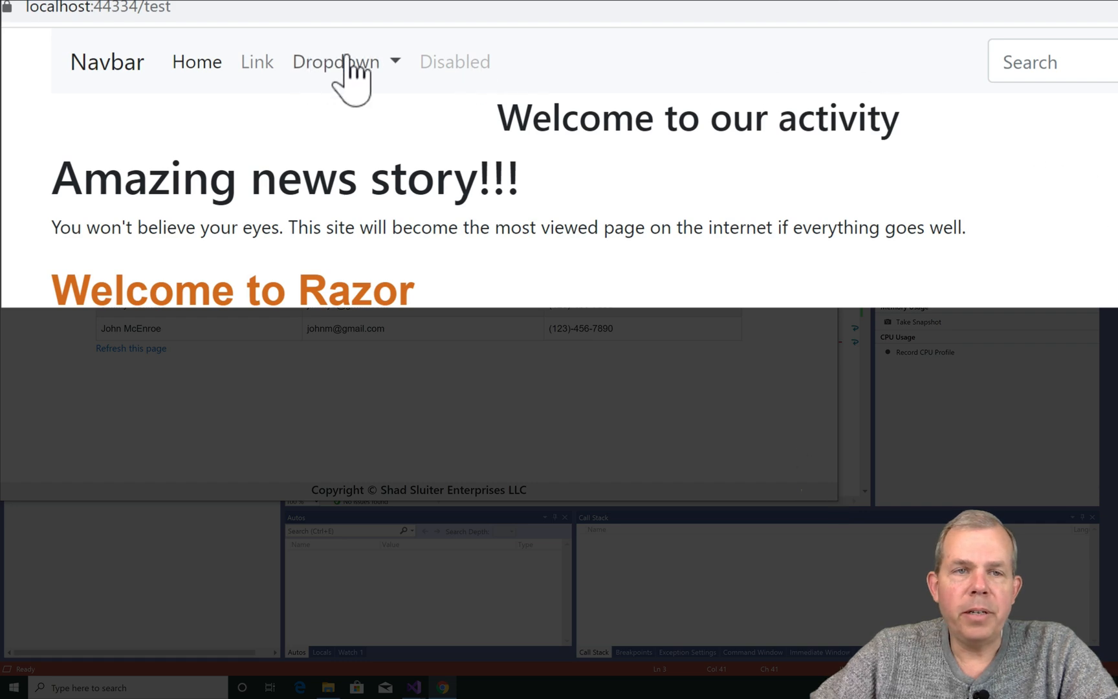
Try the navbar's Dropdown menu and Home link on the test page.
click(334, 62)
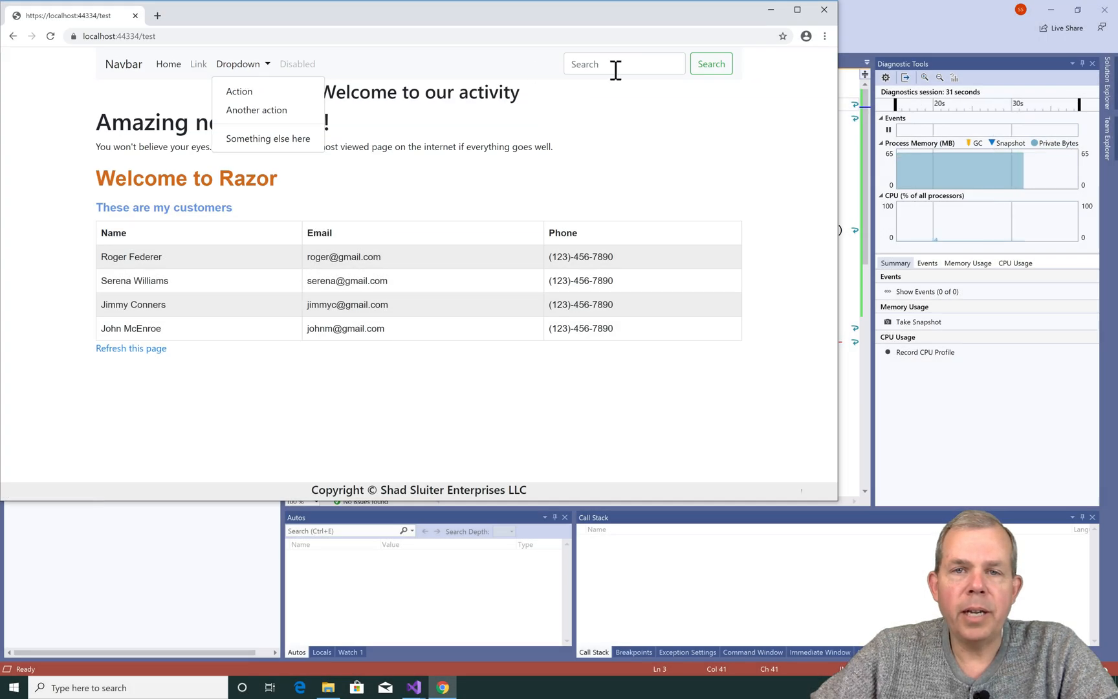
click(711, 63)
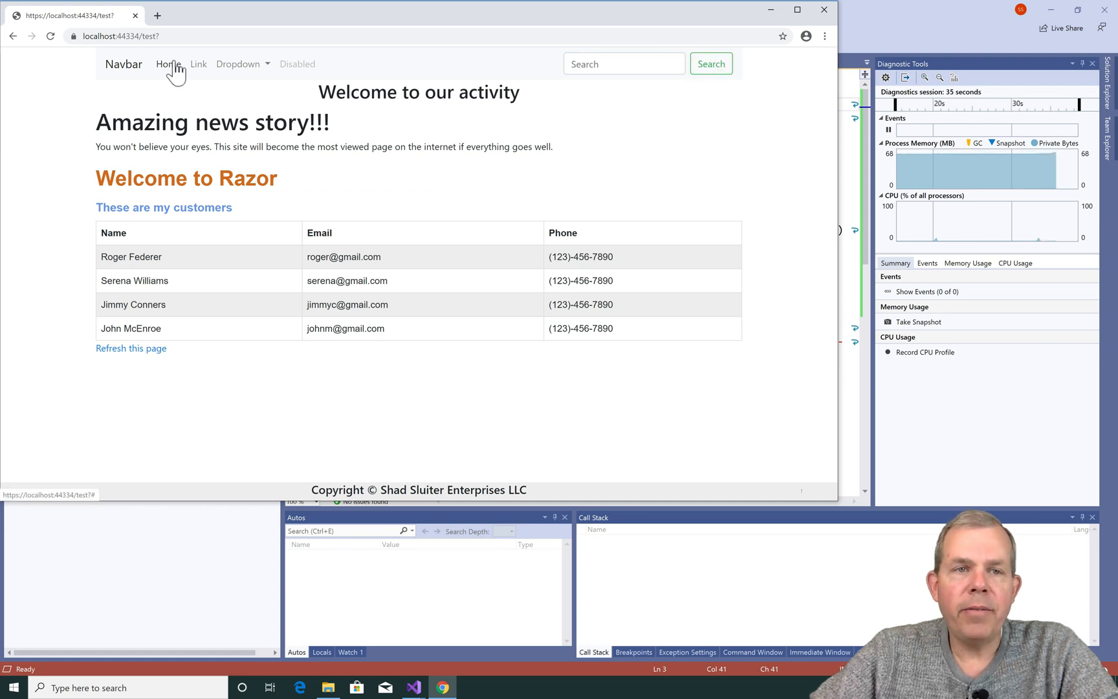
click(169, 64)
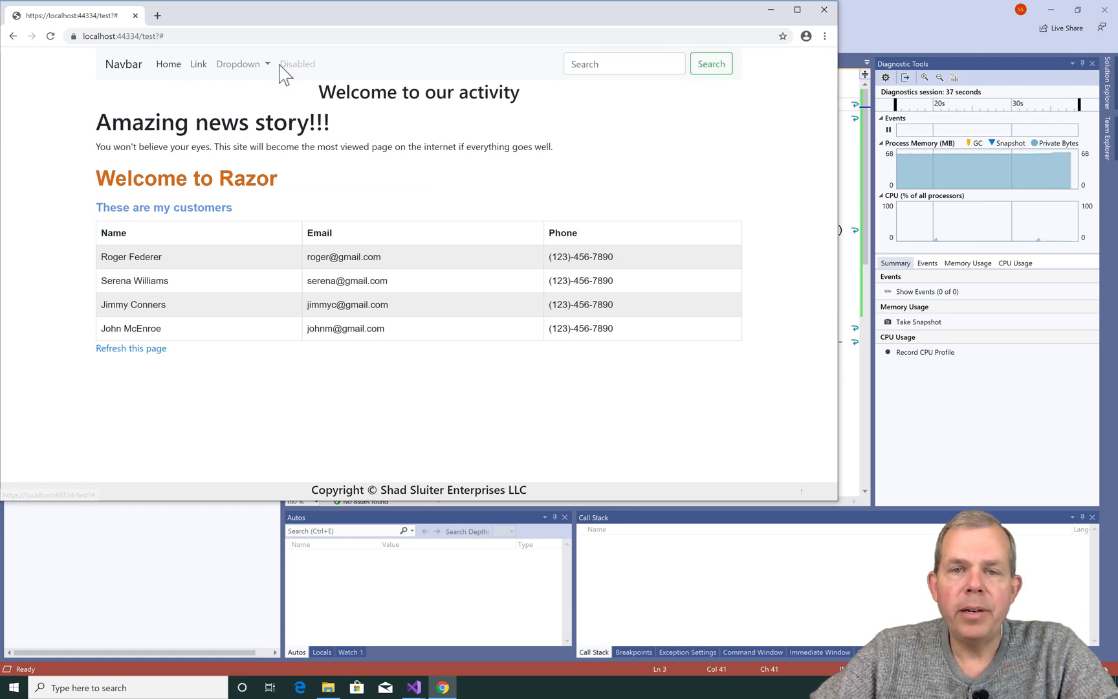
mouse_move(116, 76)
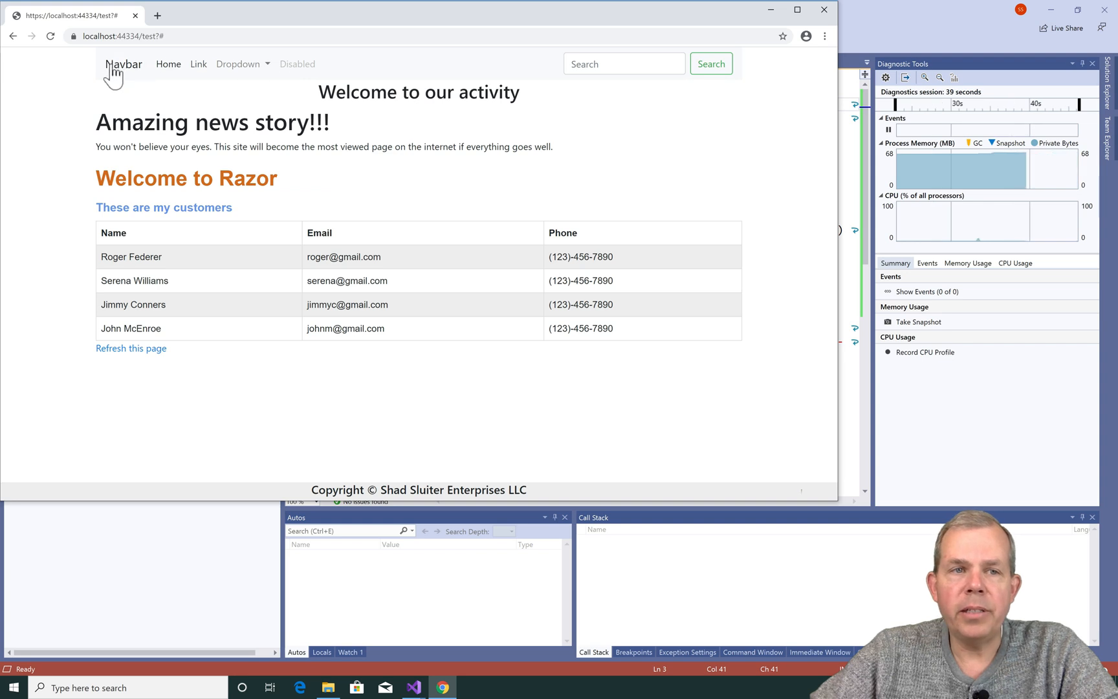
mouse_move(689, 89)
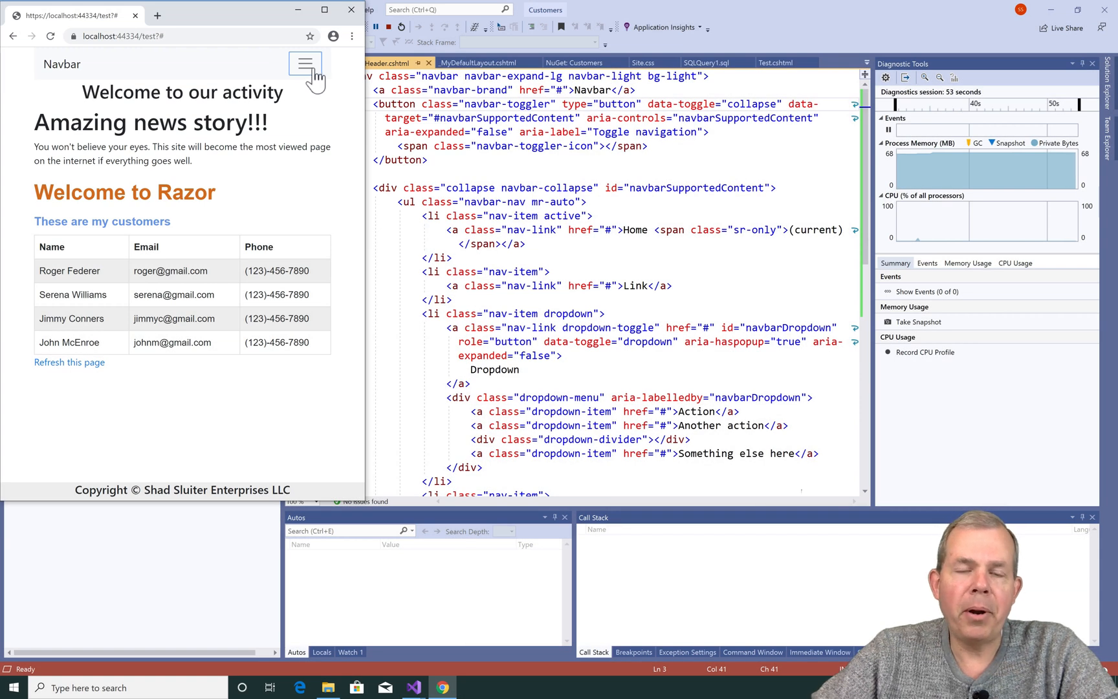
Expand the collapsed hamburger menu at narrow width, then use Link and the brand at full width.
click(304, 65)
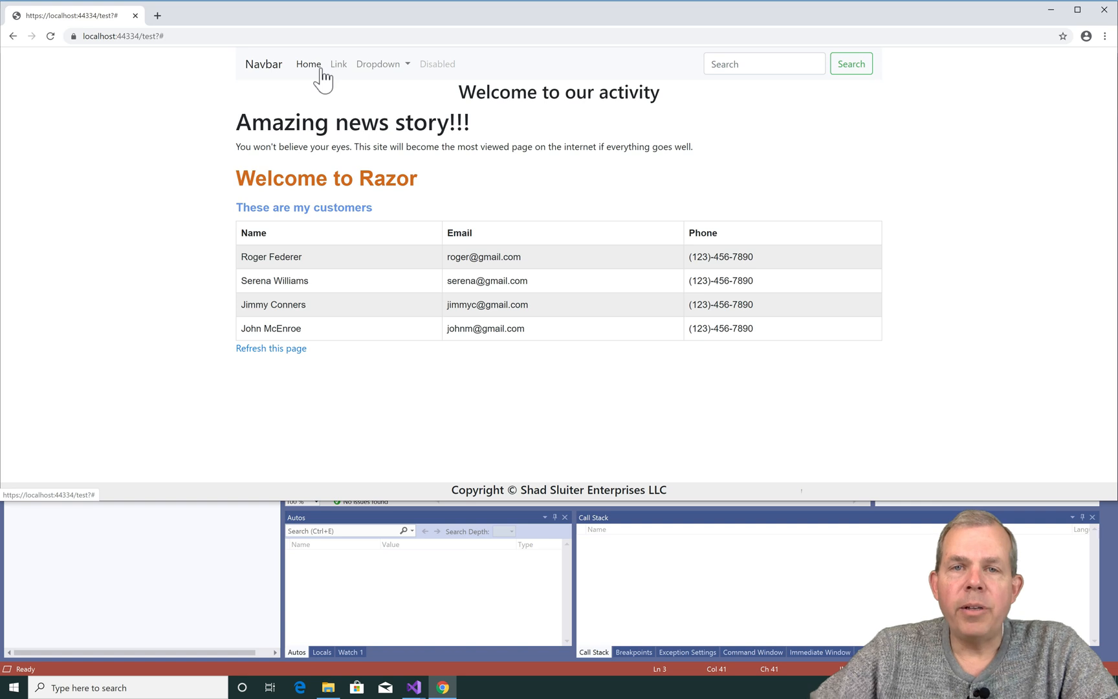
mouse_move(343, 77)
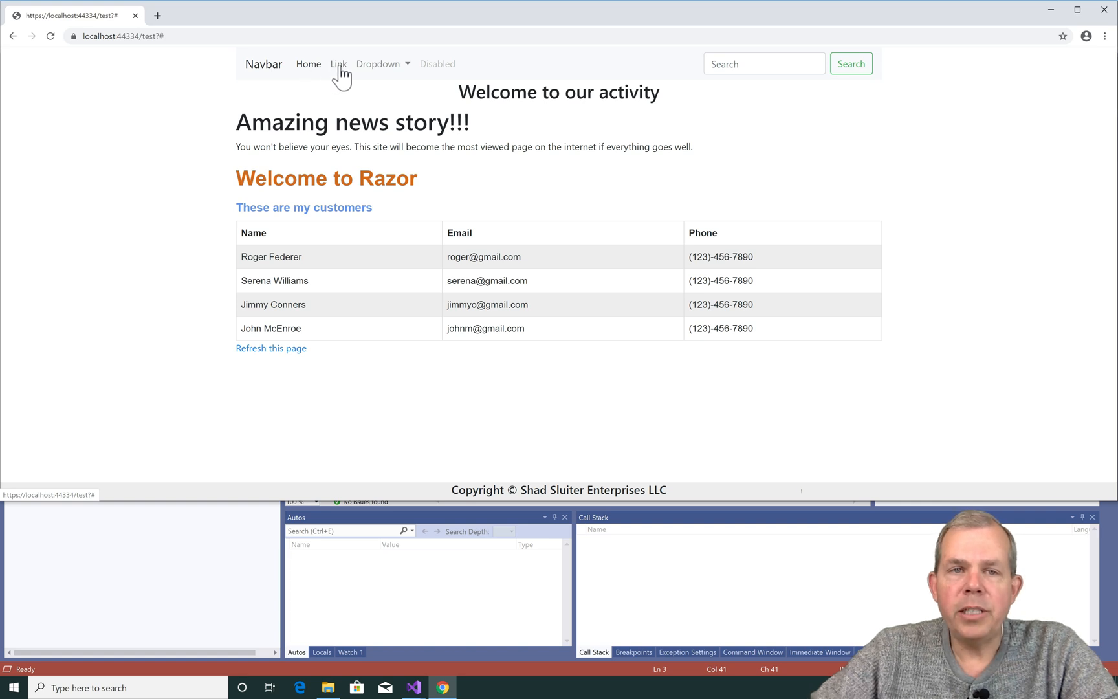
click(383, 64)
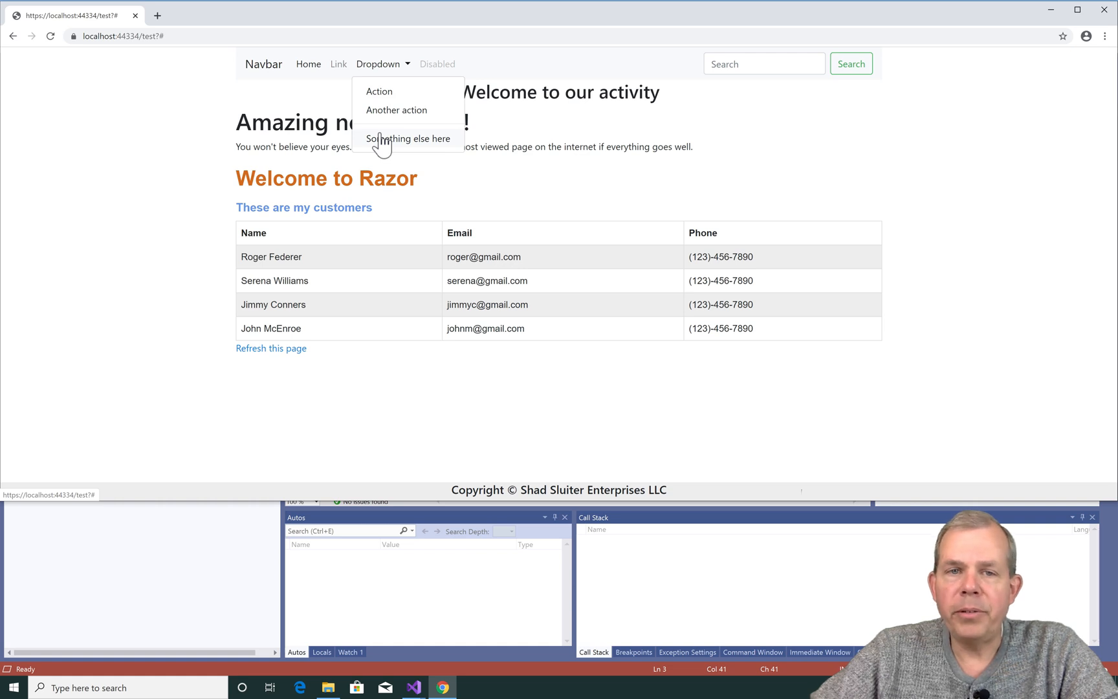
mouse_move(389, 76)
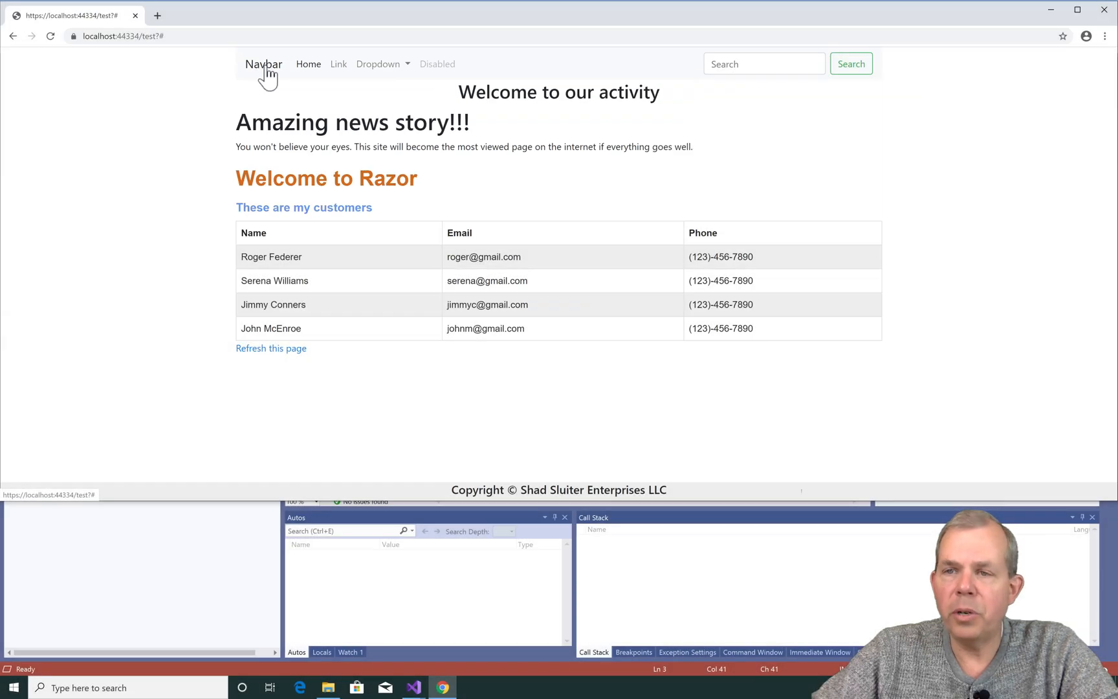
click(414, 685)
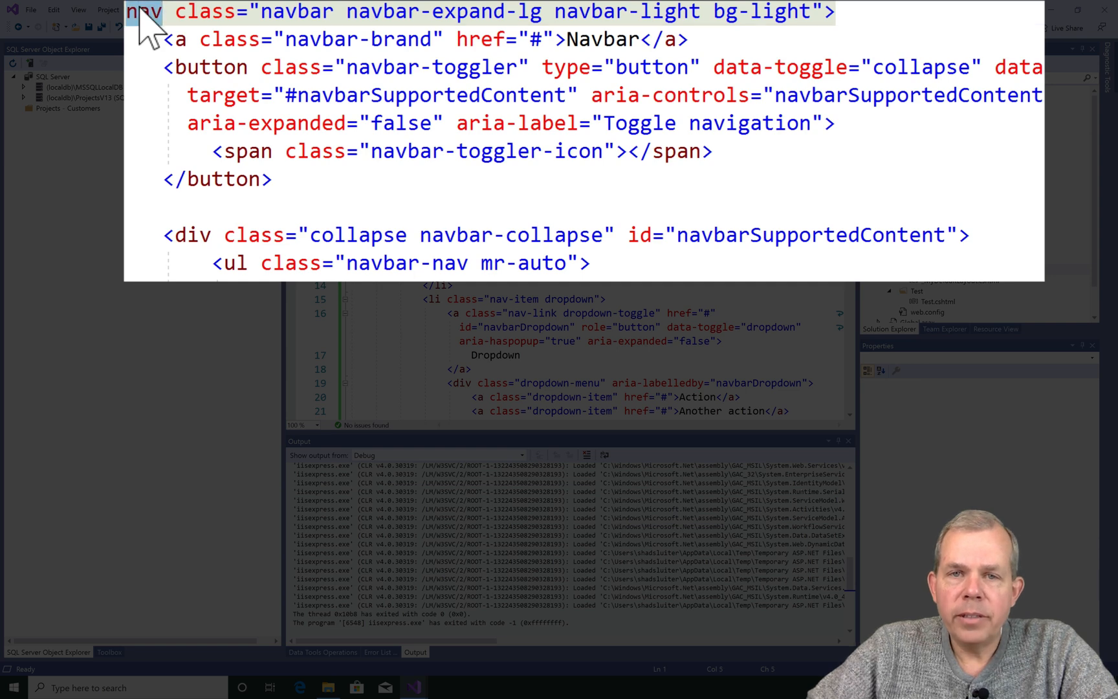
mouse_move(268, 40)
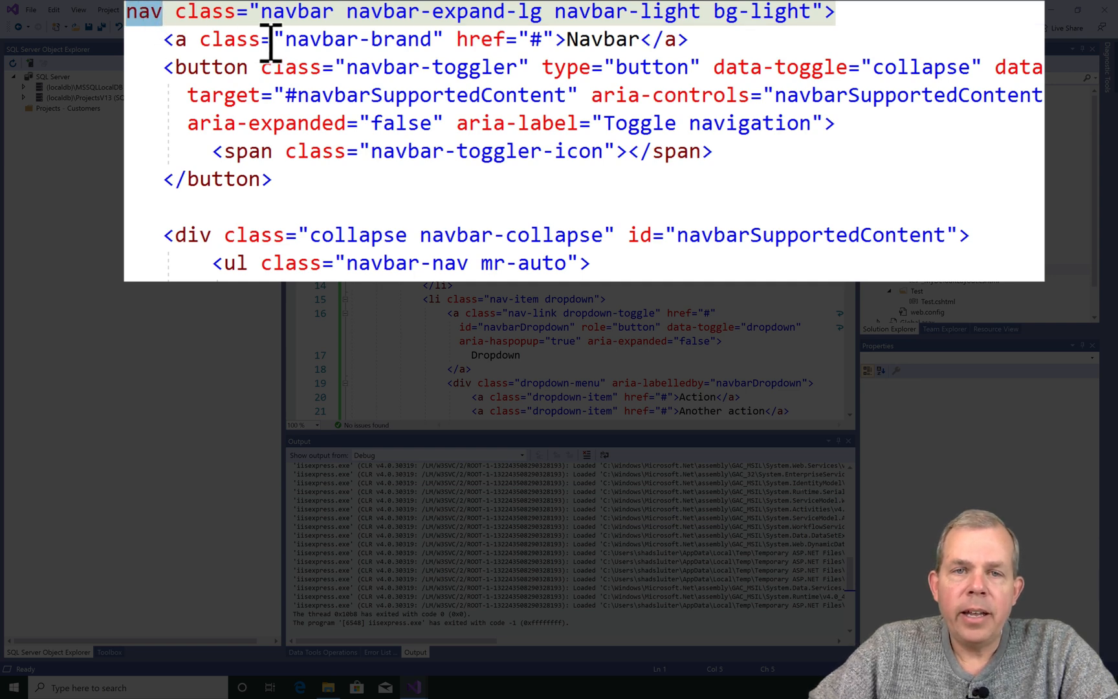
Change the navbar-brand text from Navbar to 'Shad's Wonderful Site'.
drag(263, 11, 540, 11)
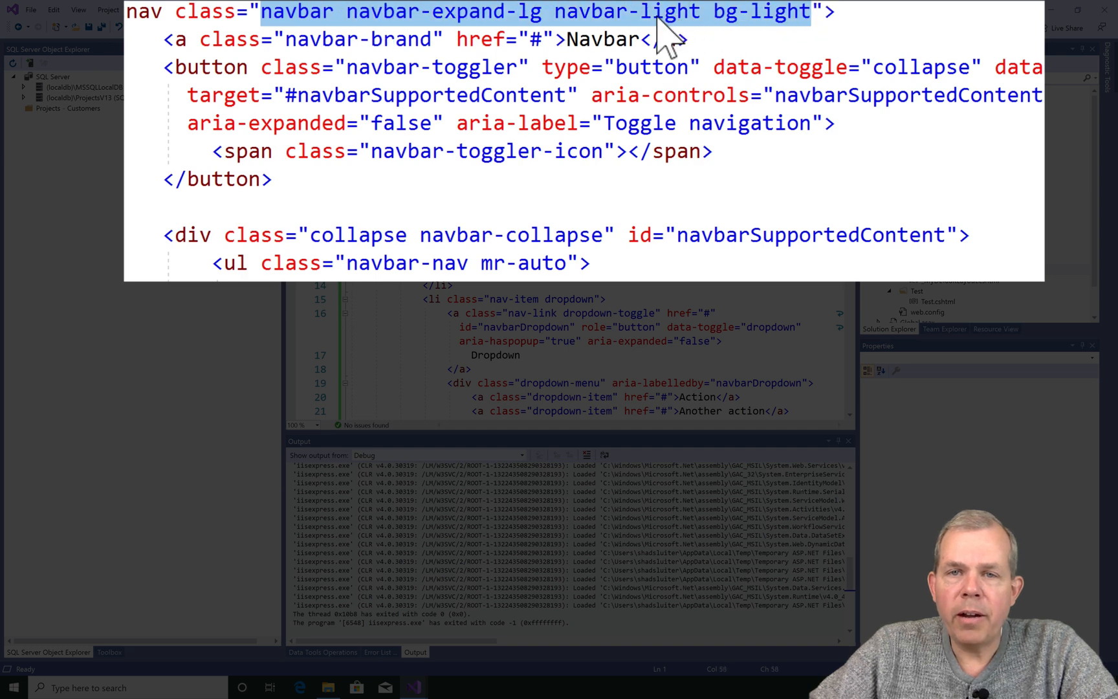
mouse_move(548, 30)
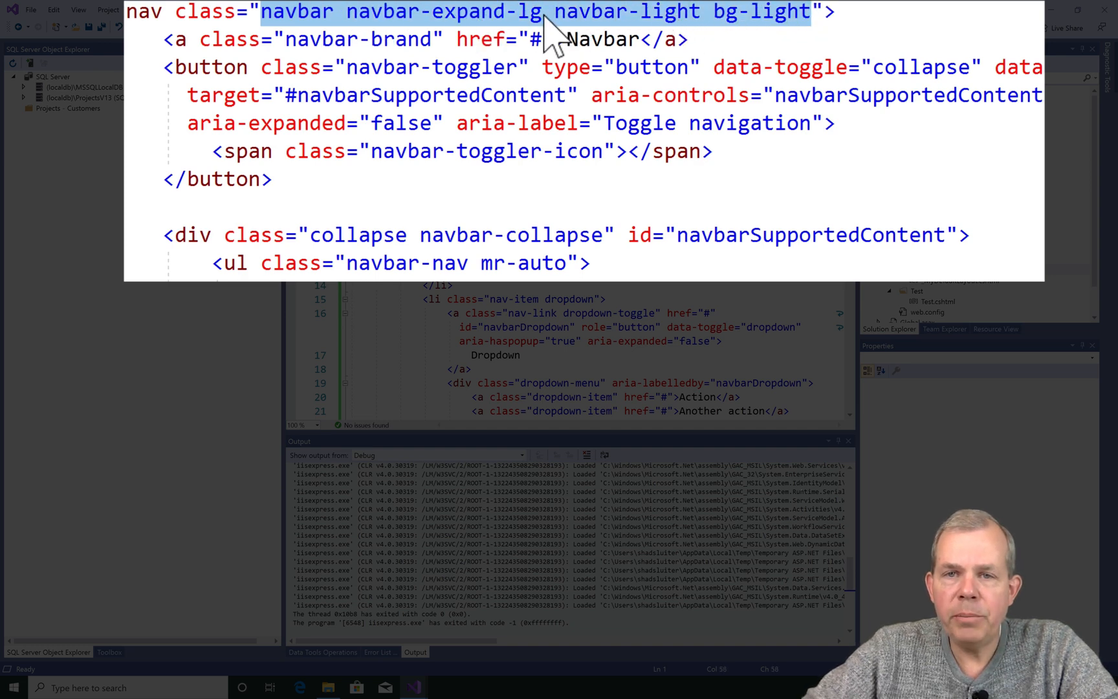
mouse_move(321, 41)
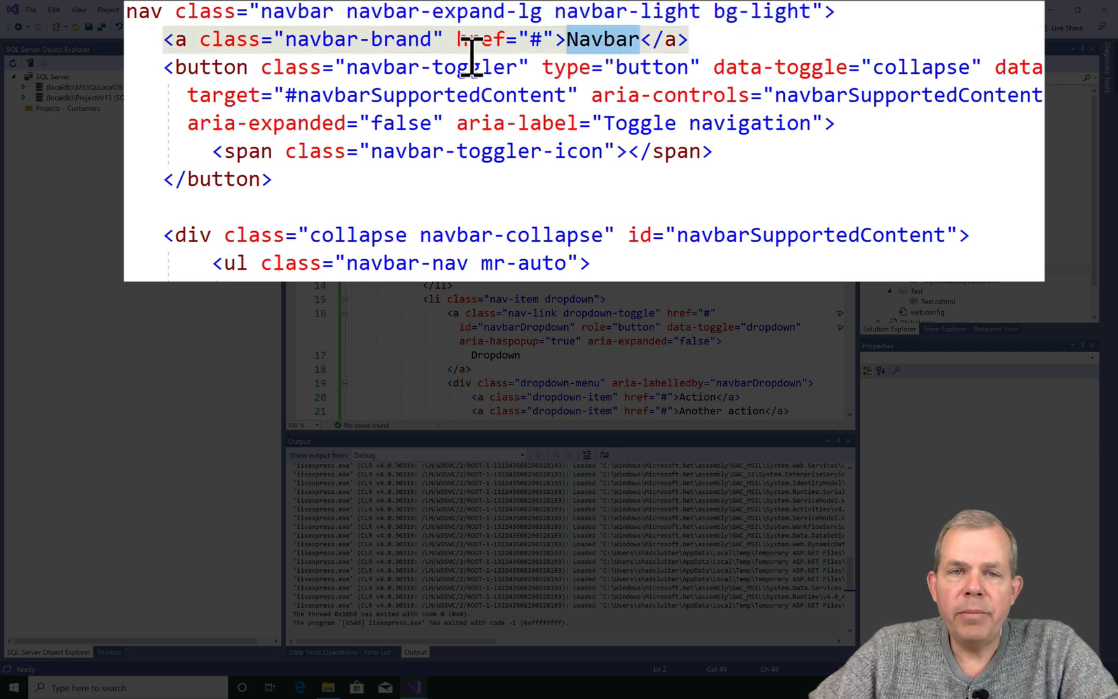
mouse_move(610, 70)
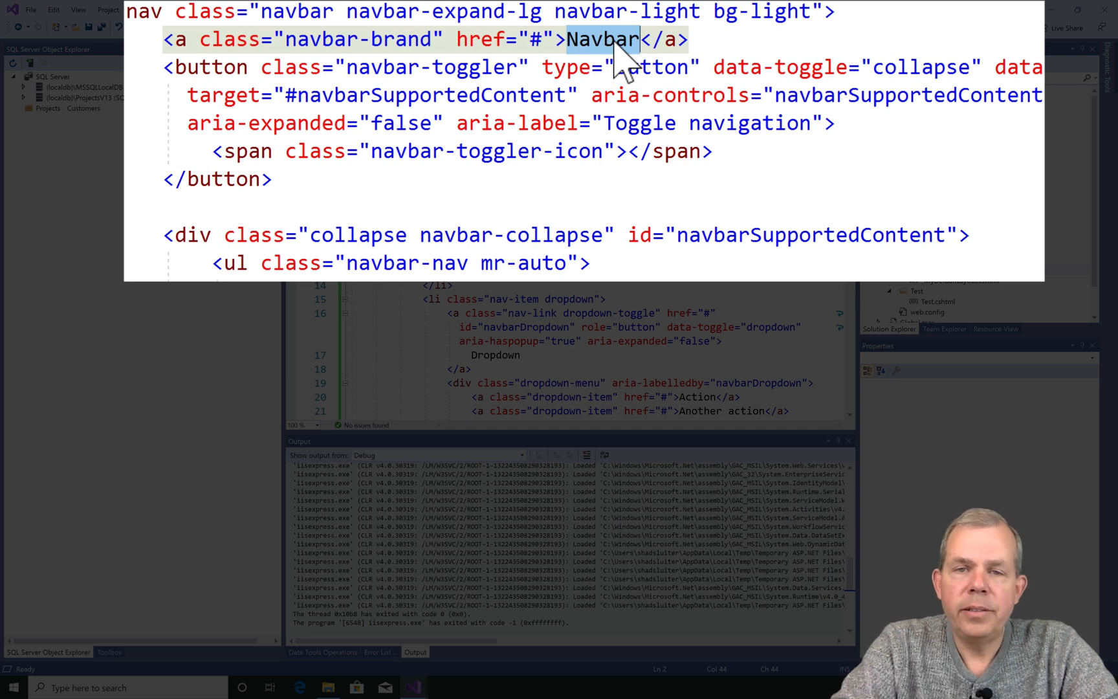
text(Shad's Wo)
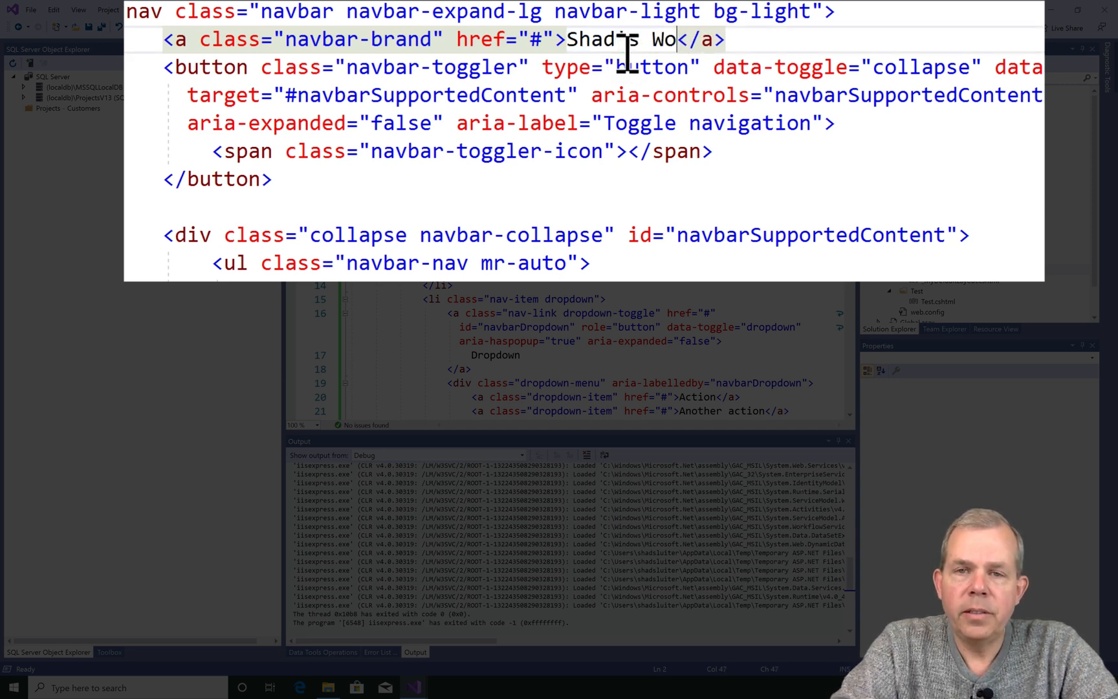
text(nderful Site)
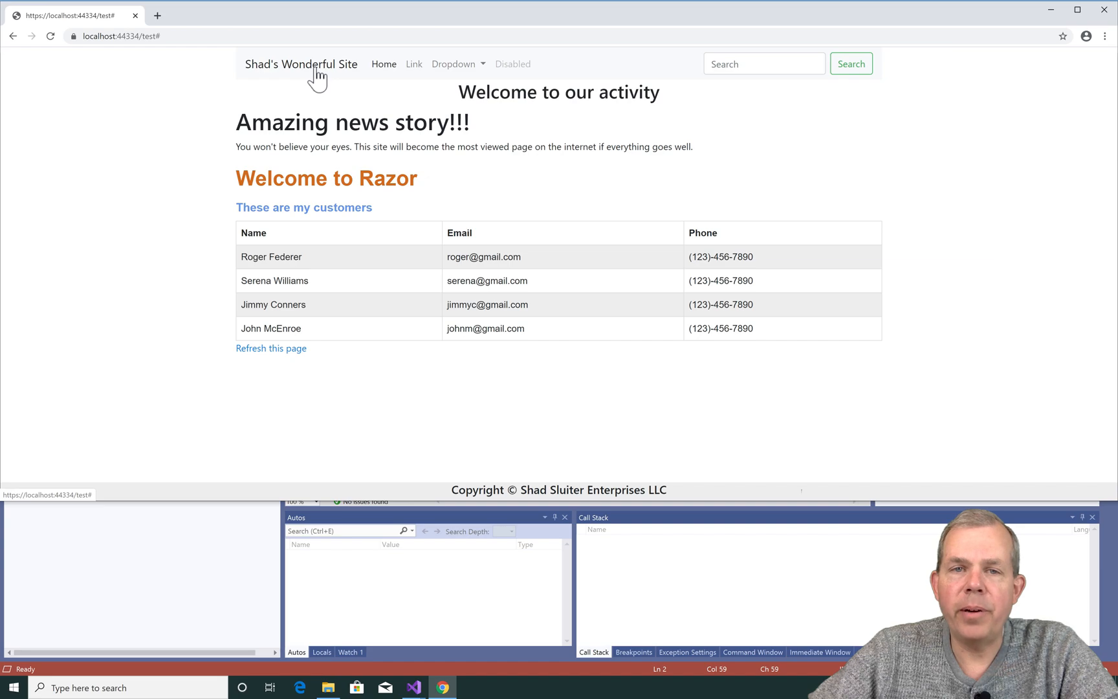
Follow the renamed 'Shad's Wonderful Site' brand link on the refreshed test page.
click(414, 687)
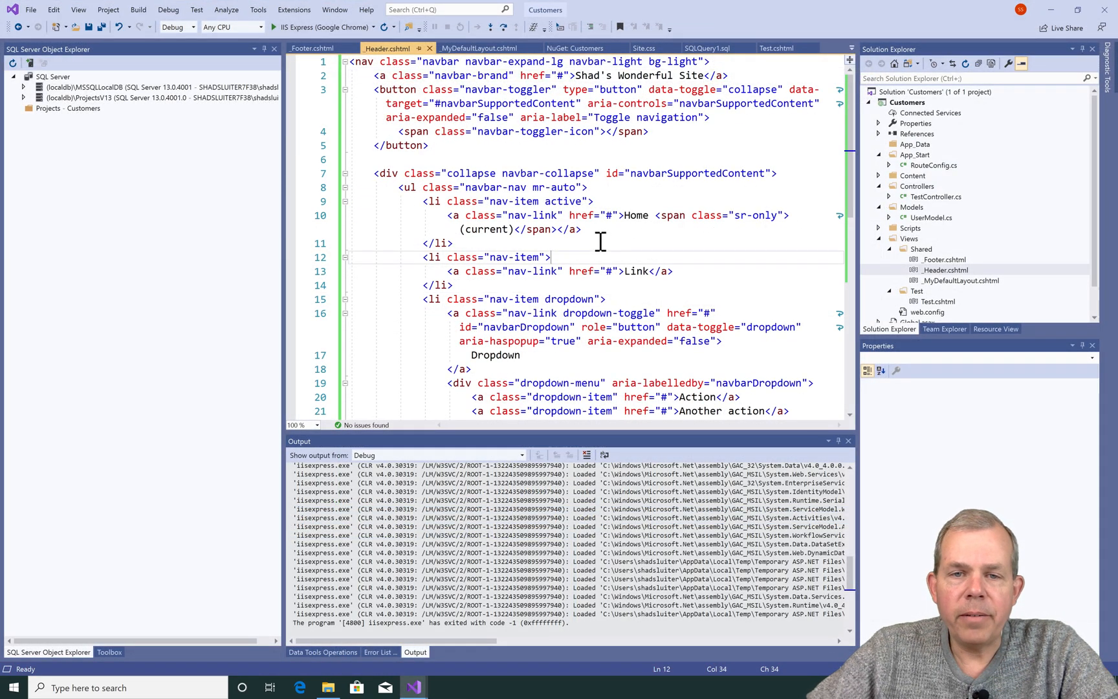
Rename the first dropdown item from Action to Pictures and point its href to /pics.
scroll(down, 3)
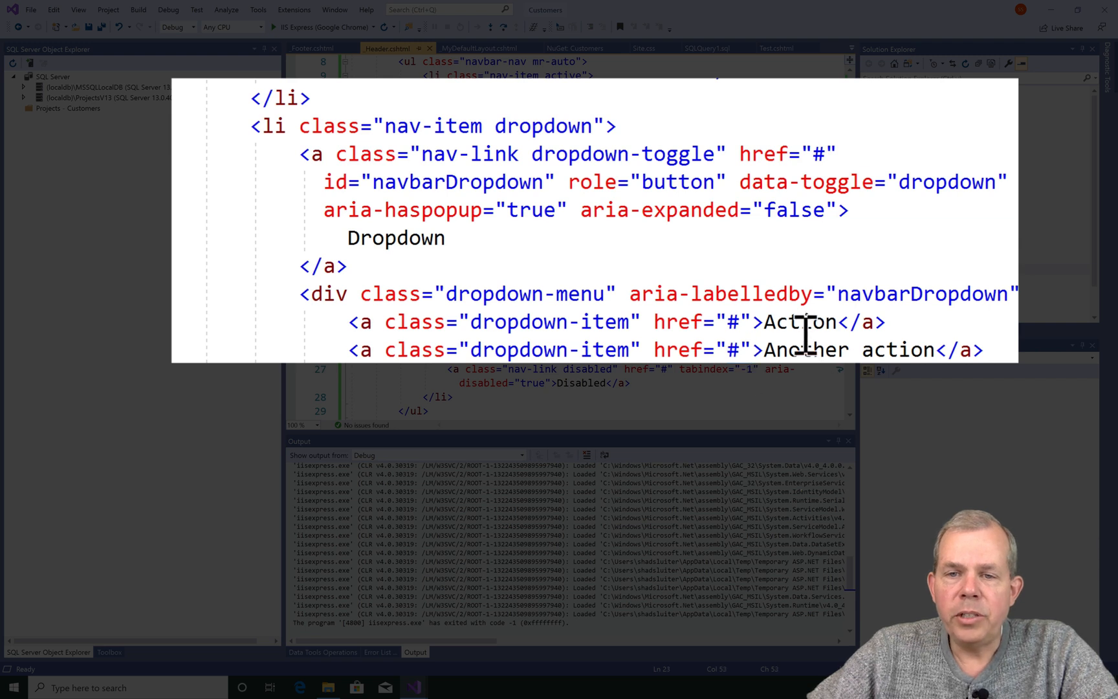
double_click(799, 322)
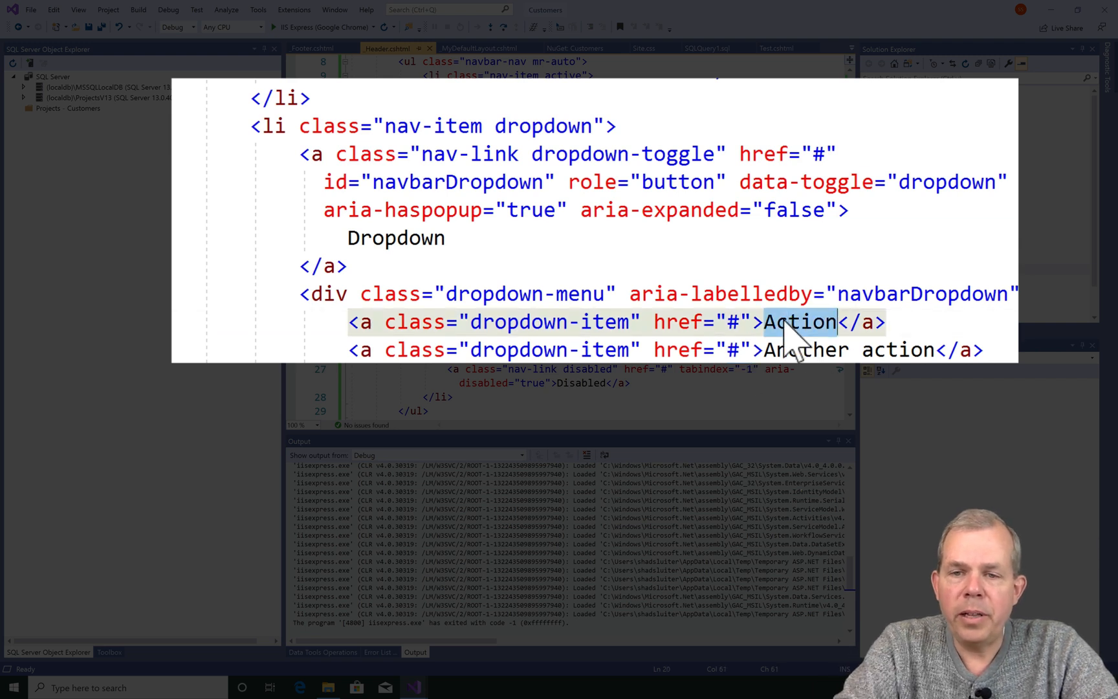
text(Picture)
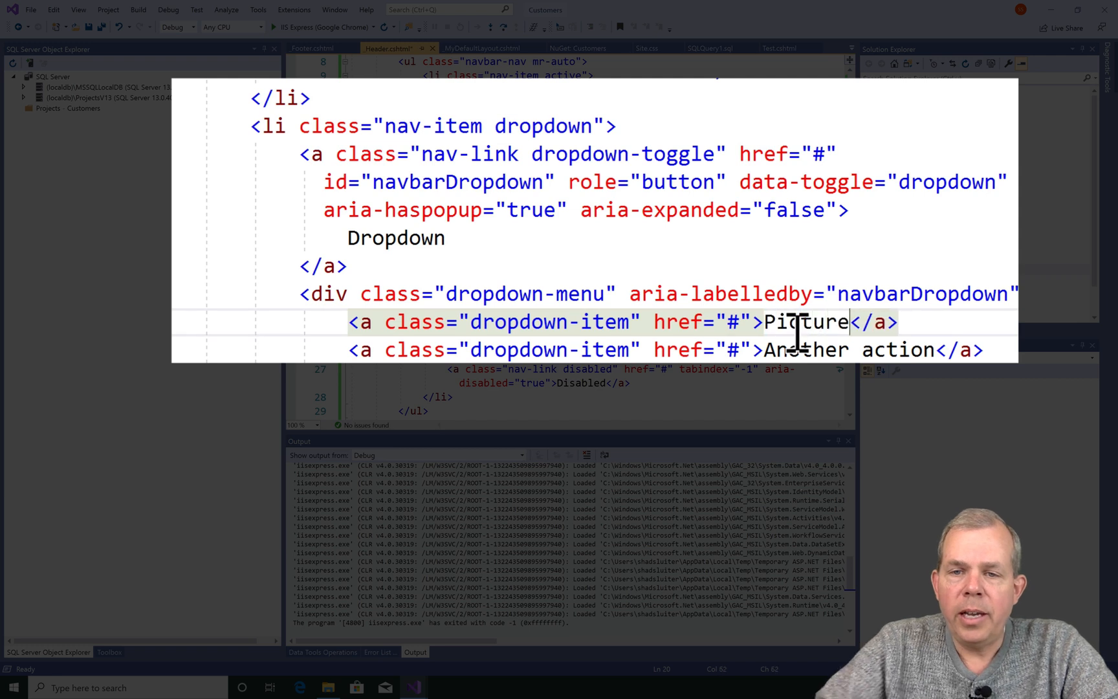
text(s)
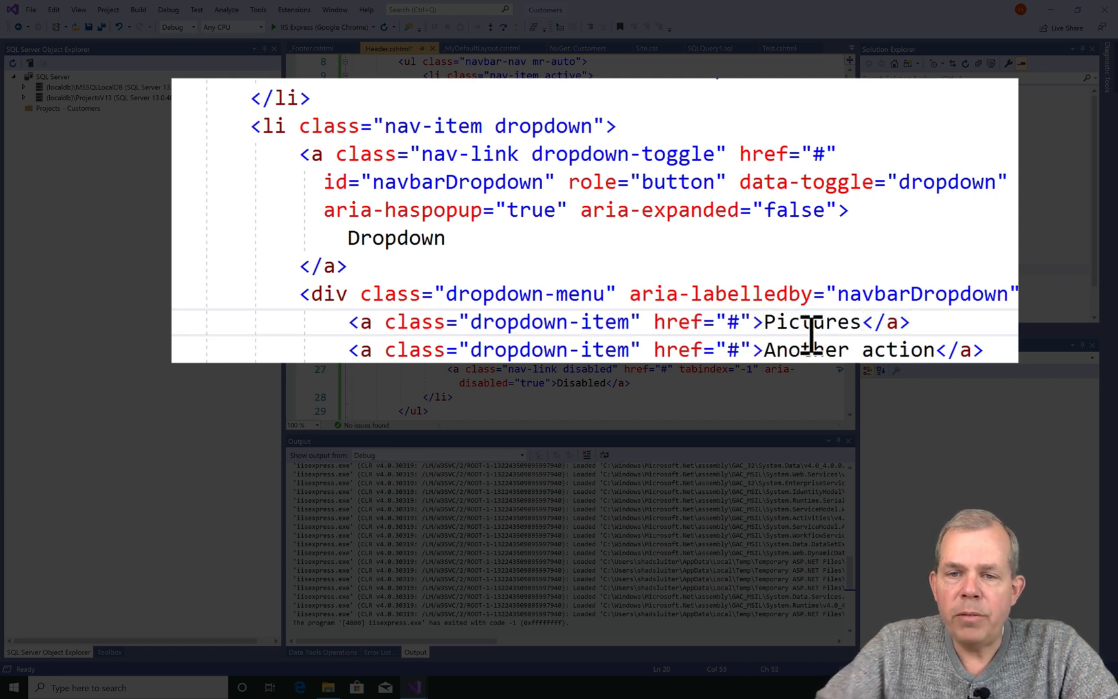
text(/)
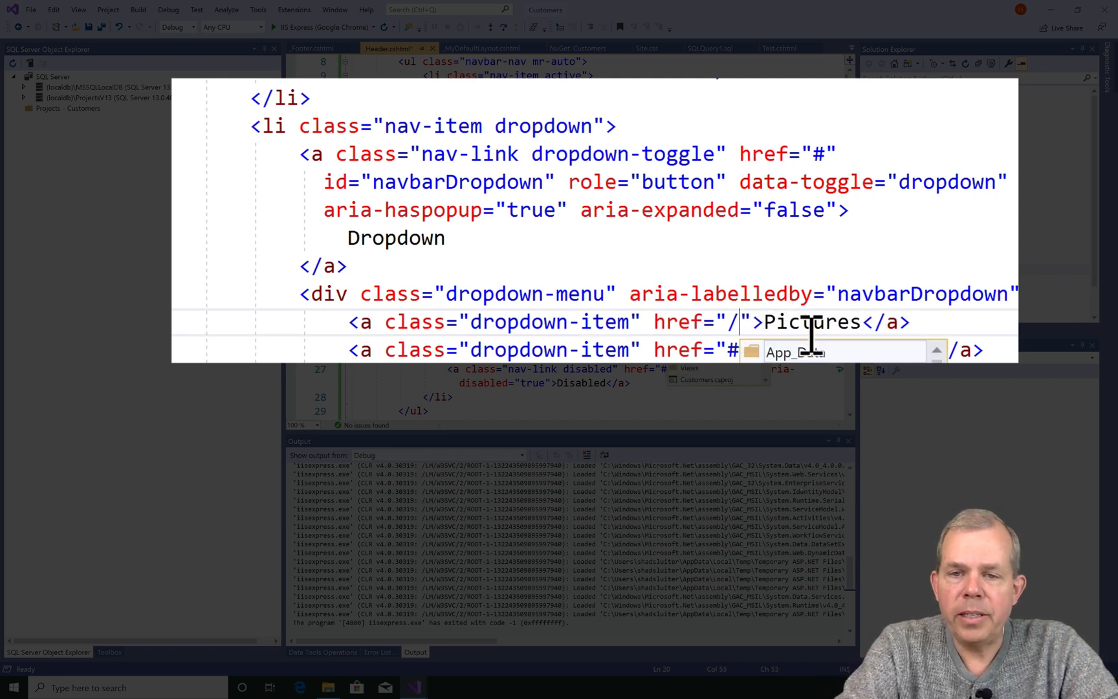
text(pics)
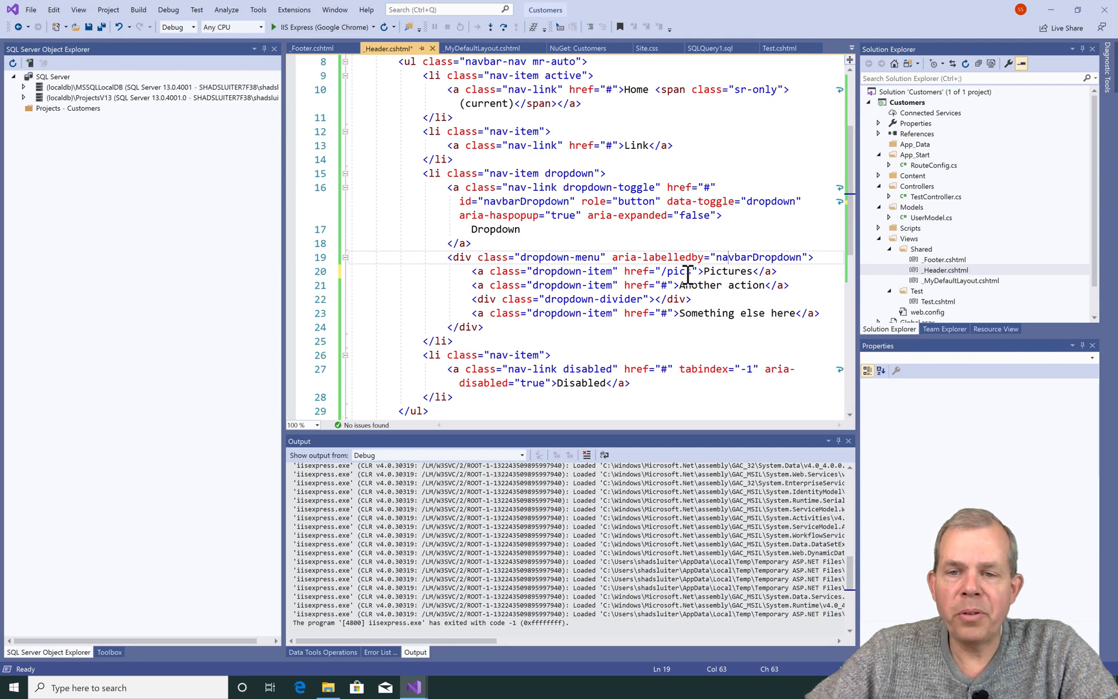
mouse_move(683, 281)
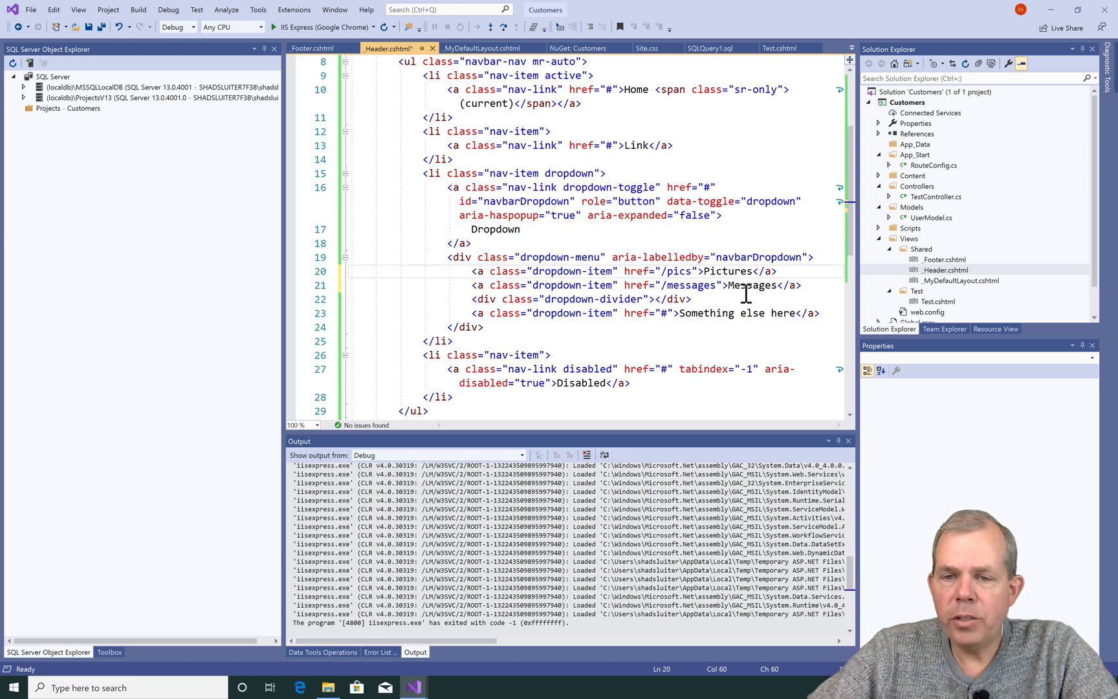
mouse_move(673, 297)
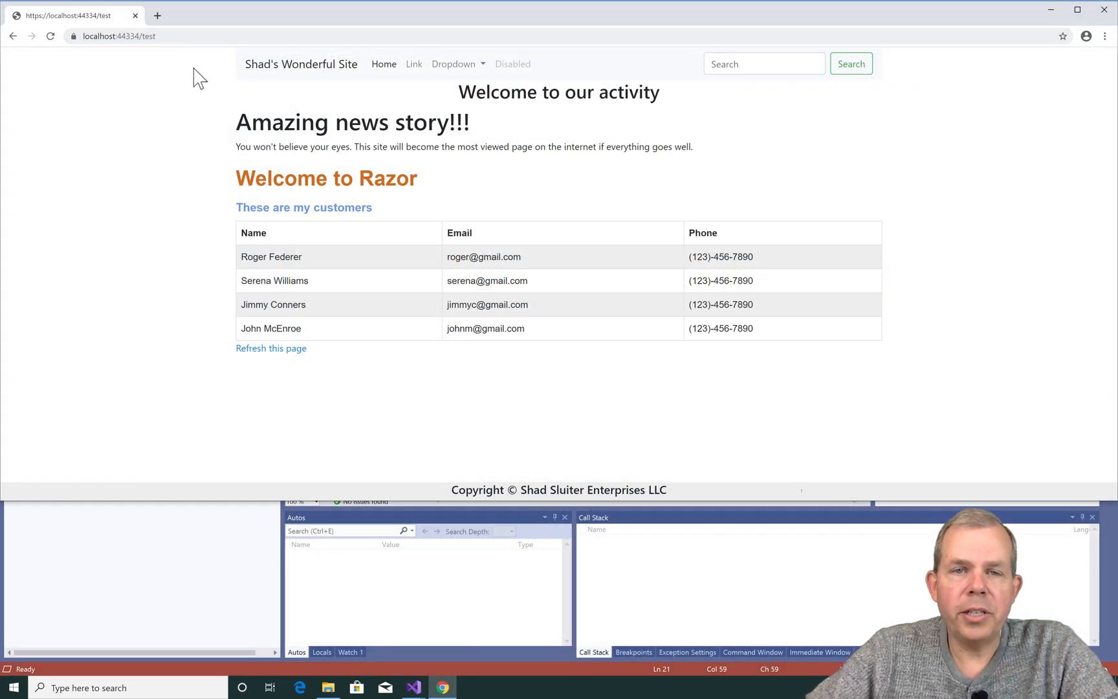
Follow the dropdown's Messages item to /messages, check the URL, then follow Pictures to /pics.
click(454, 65)
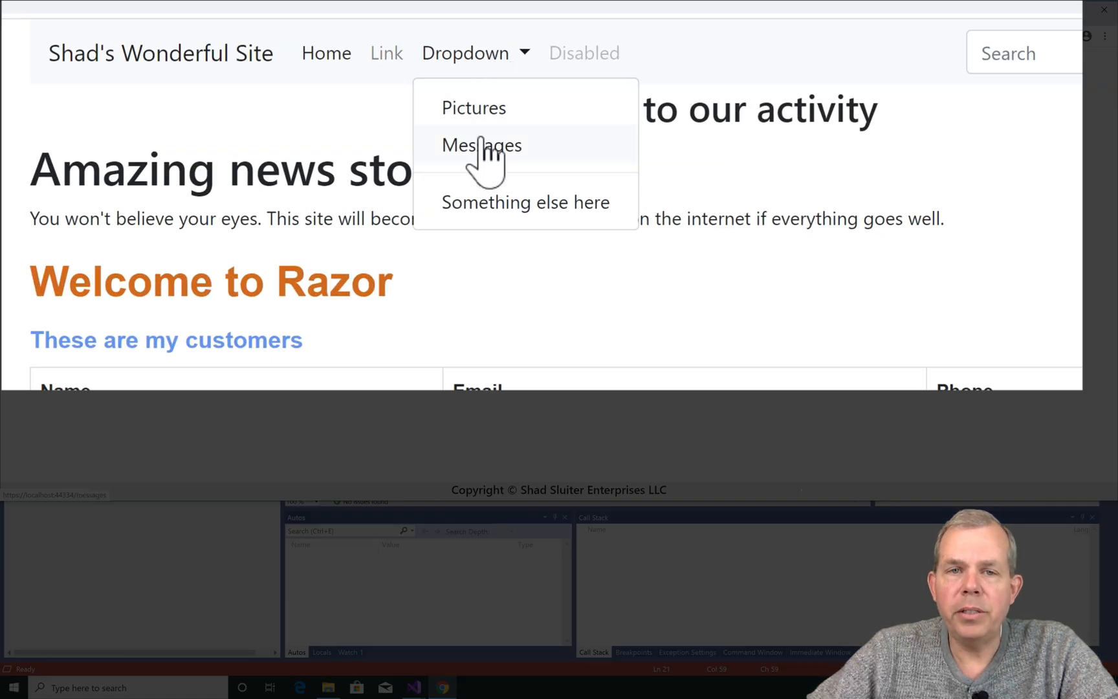
click(481, 145)
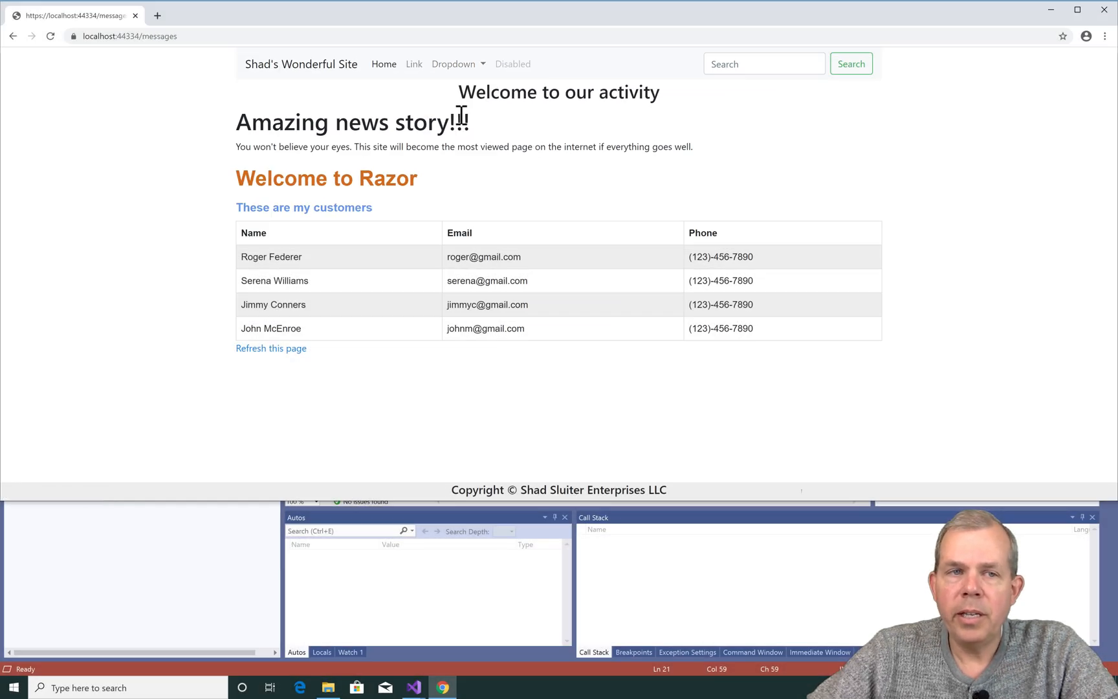
click(130, 37)
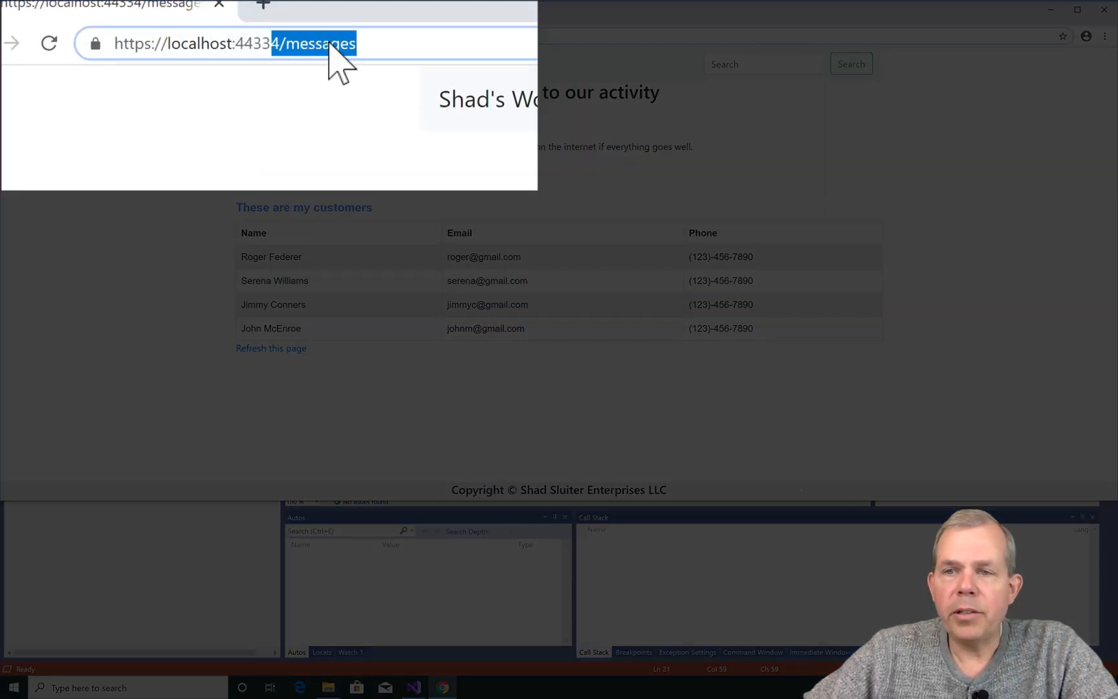
click(454, 65)
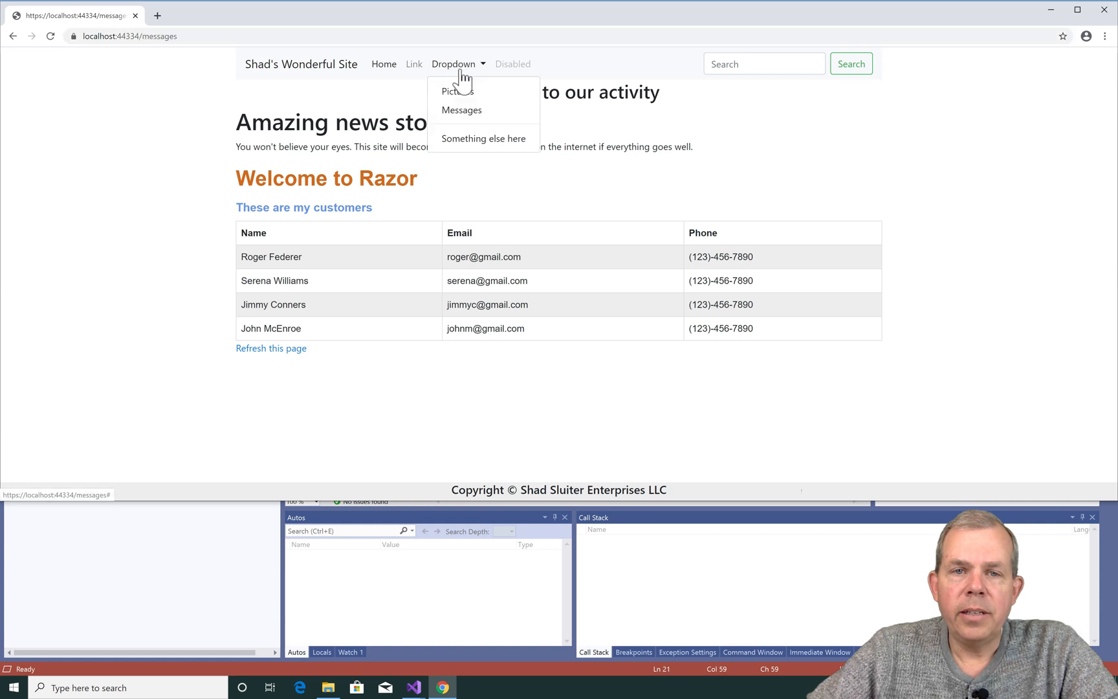
click(458, 91)
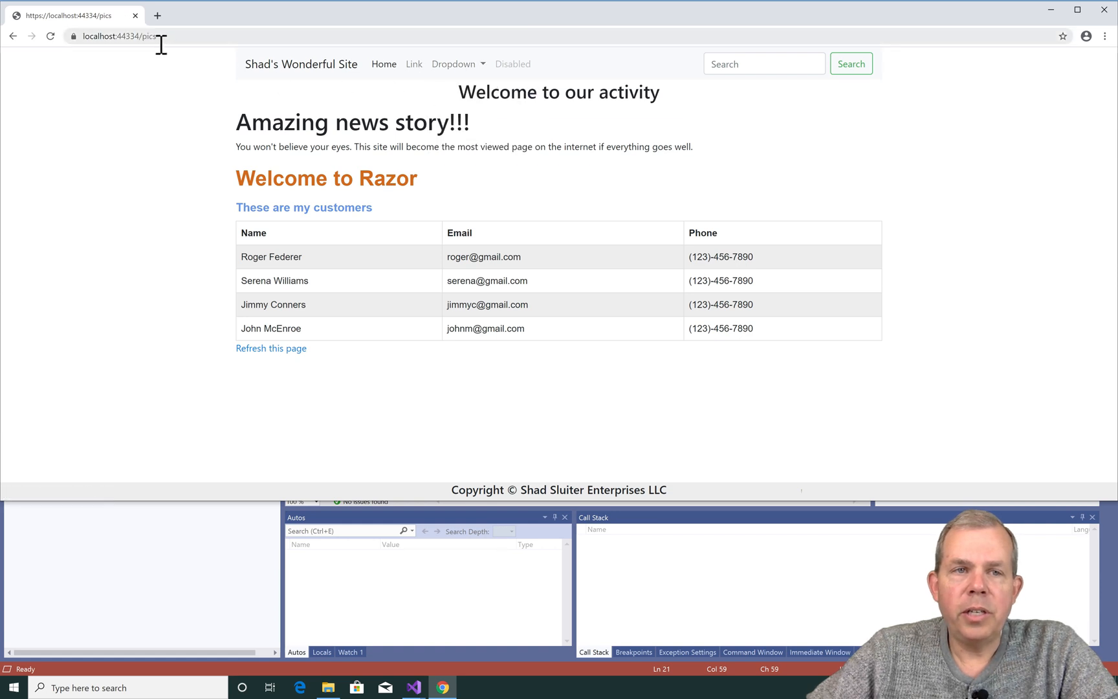
mouse_move(337, 267)
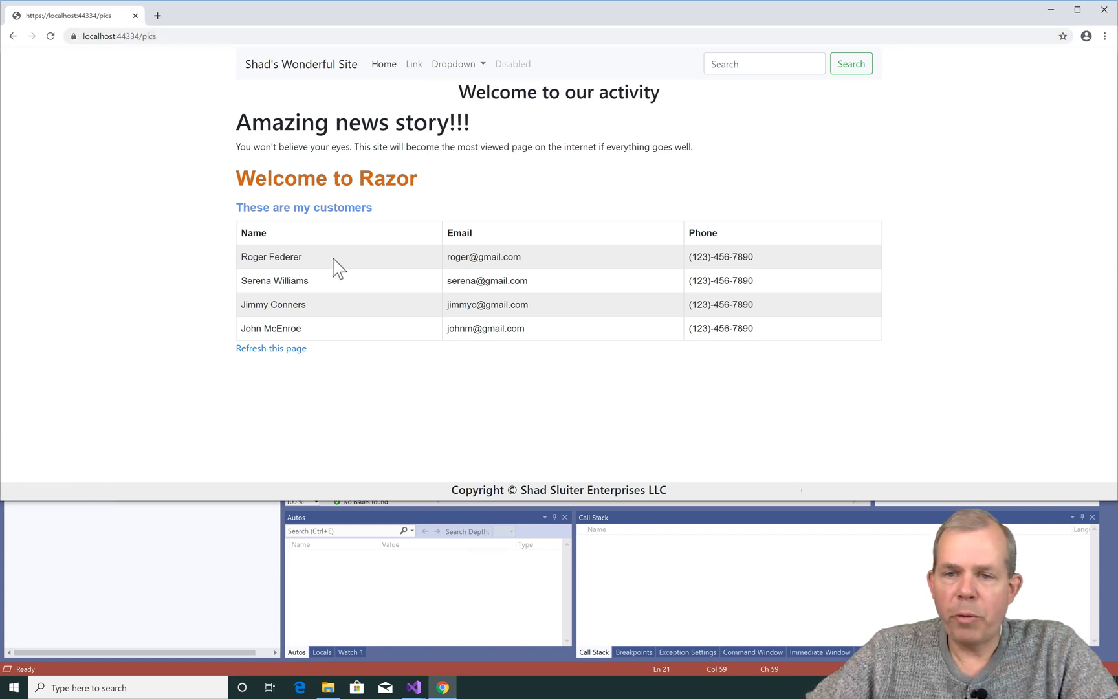
mouse_move(704, 357)
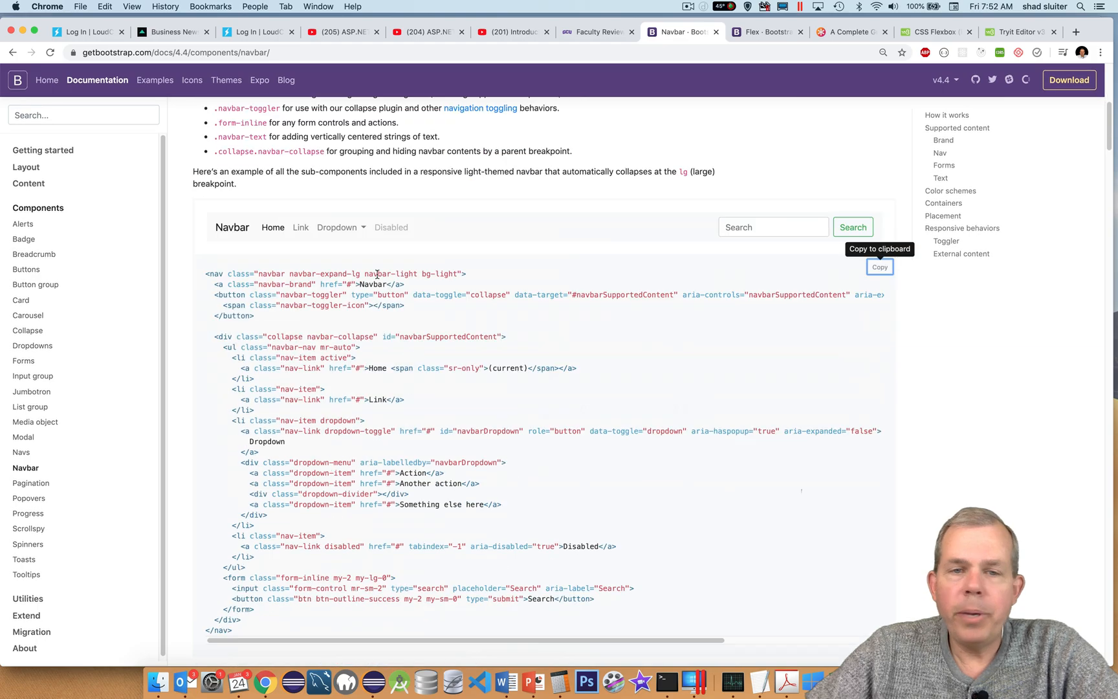
Scroll to the Color schemes examples and highlight bg-dark and the custom background-color style.
scroll(down, 3)
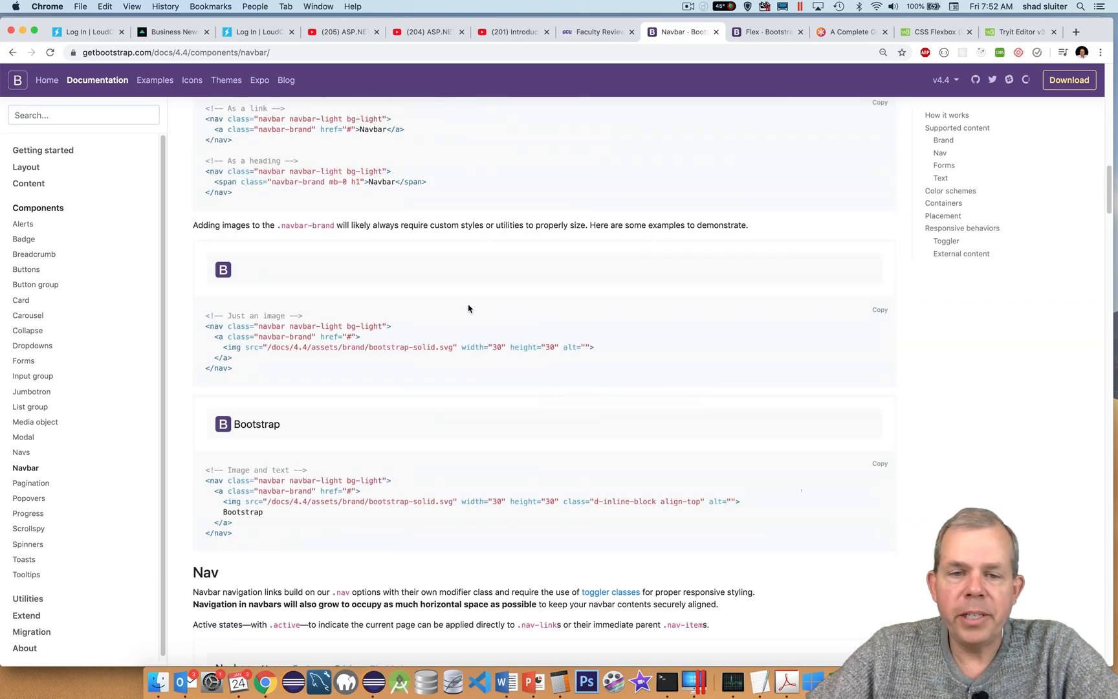
scroll(down, 3)
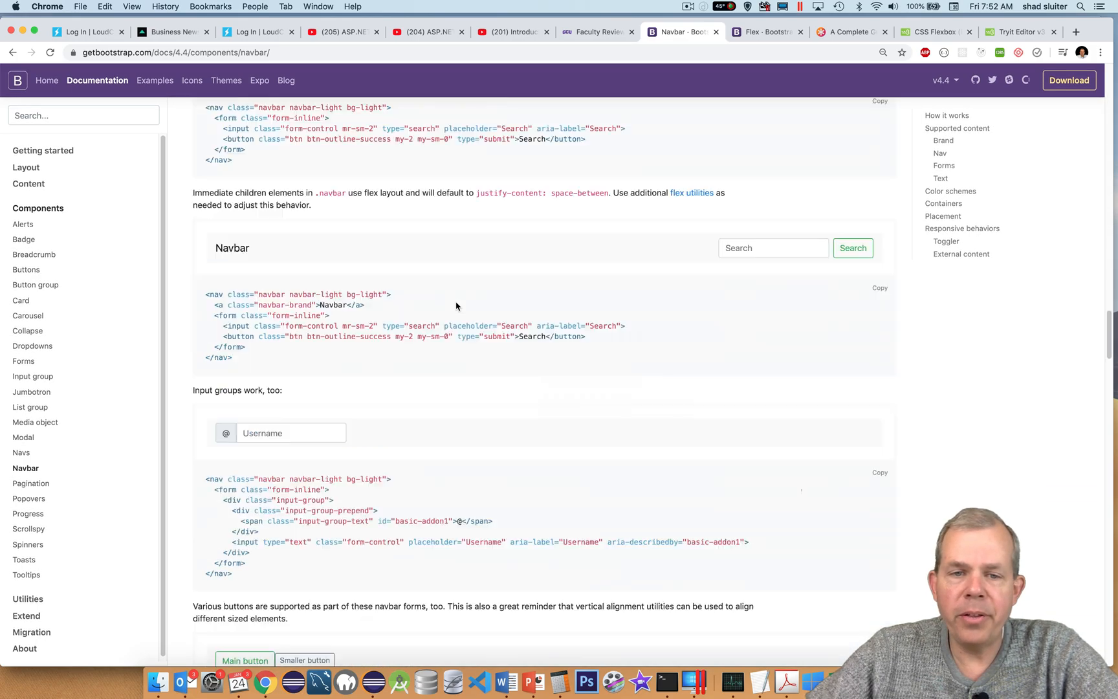
scroll(down, 3)
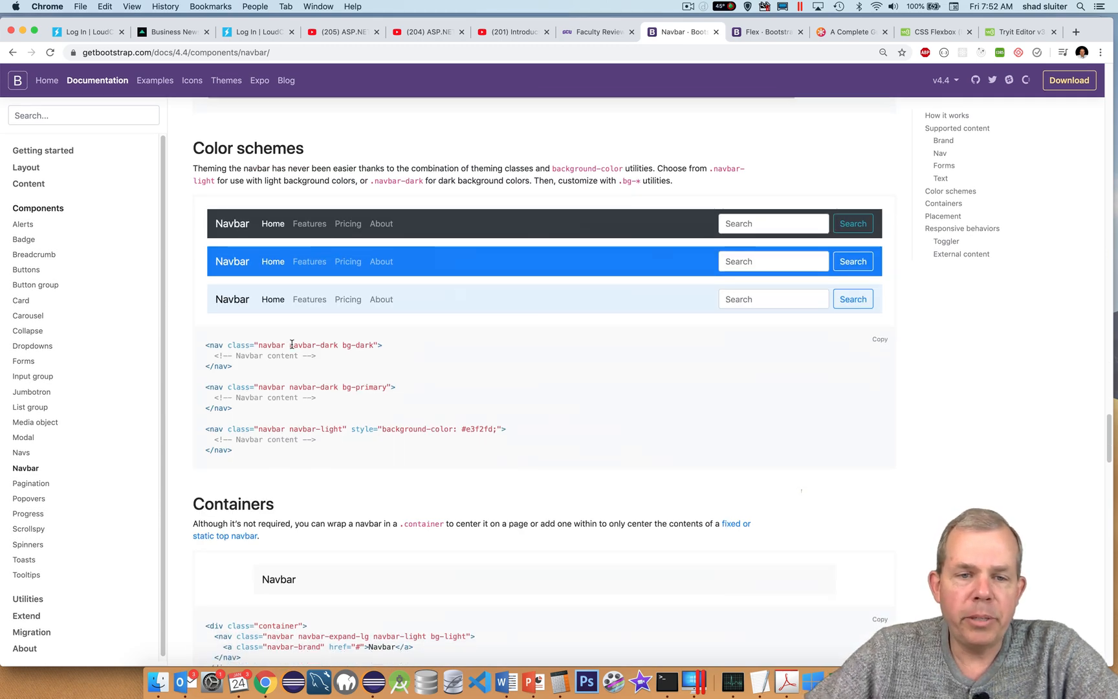
double_click(311, 346)
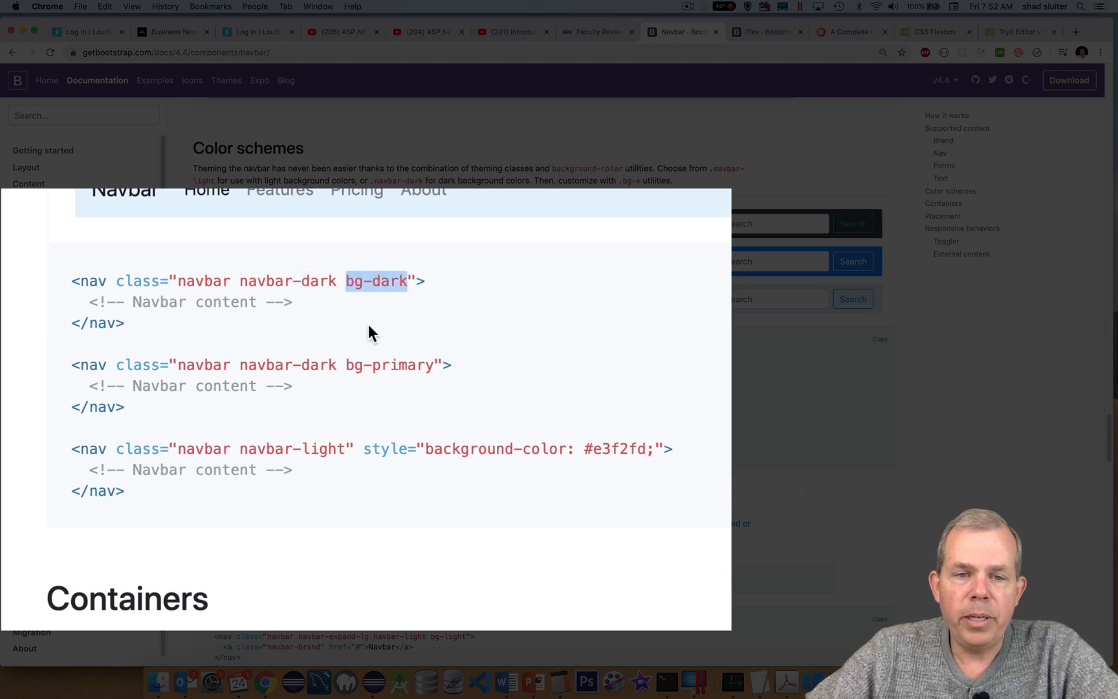
double_click(383, 365)
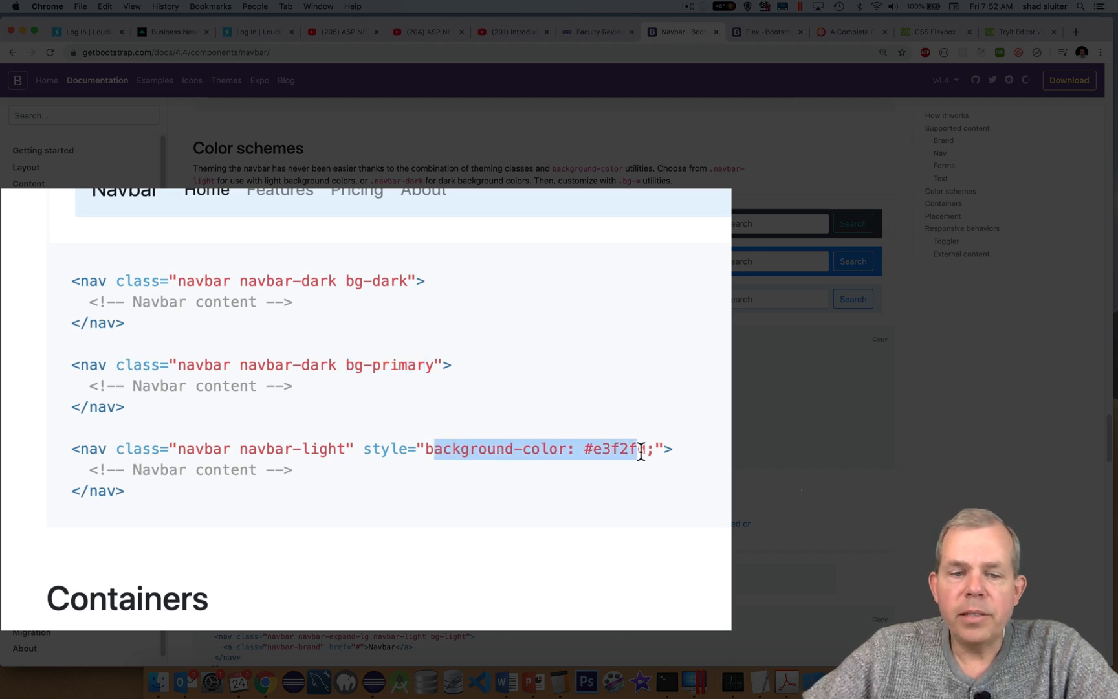
scroll(down, 3)
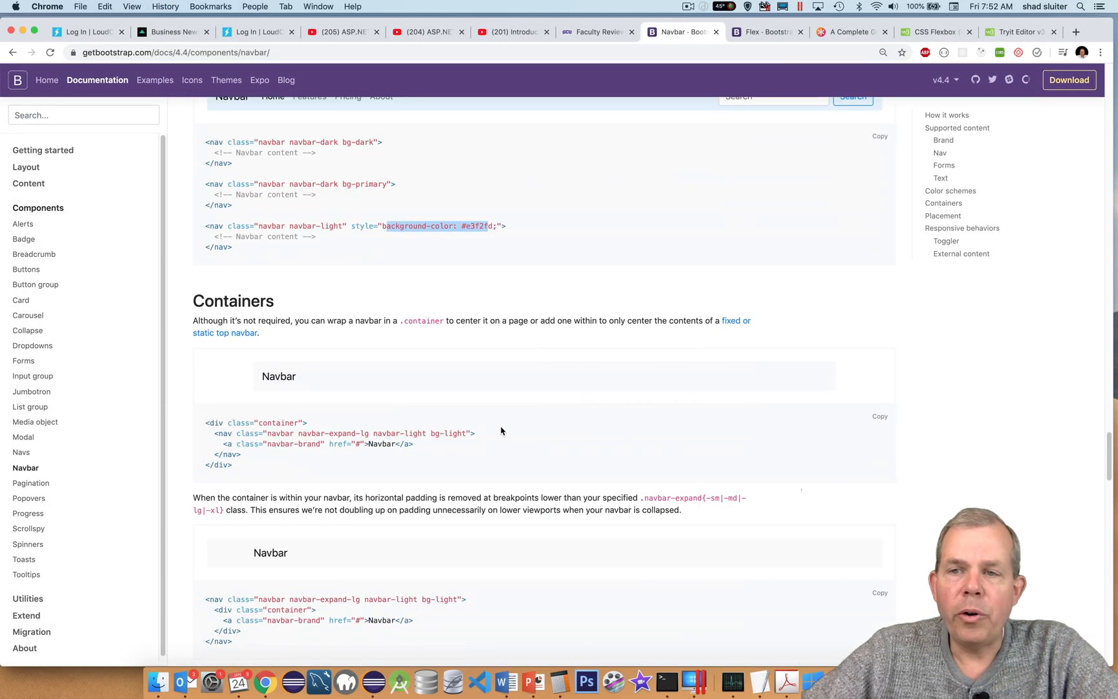